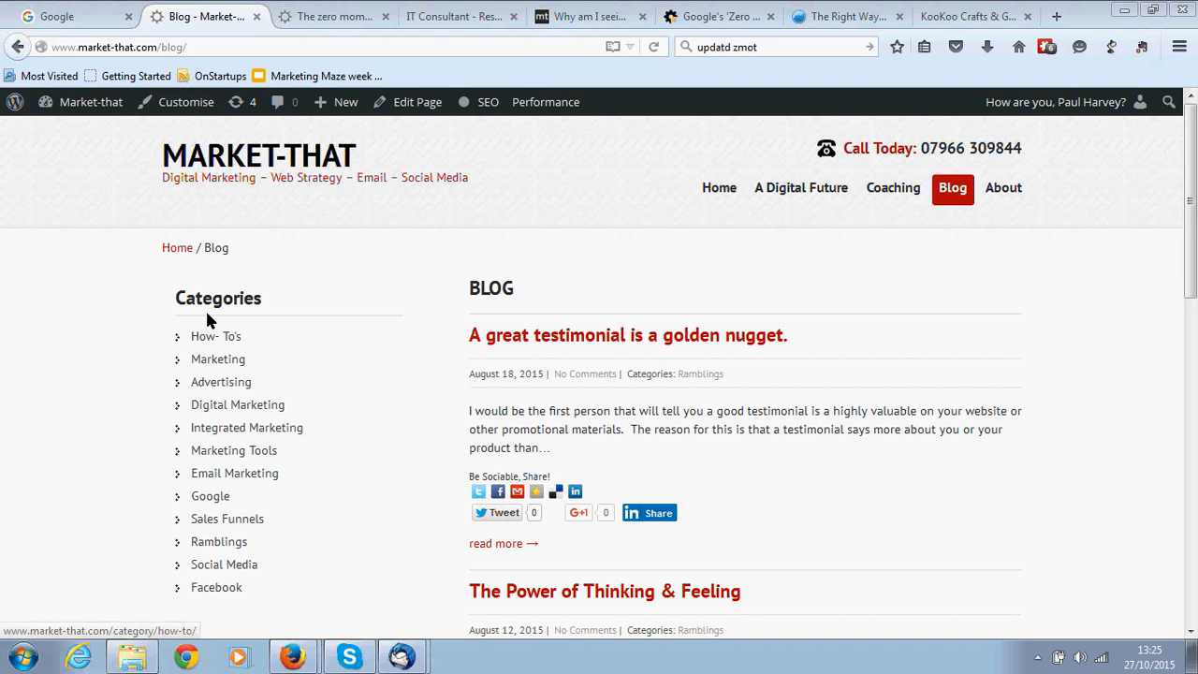
mouse_move(1132, 285)
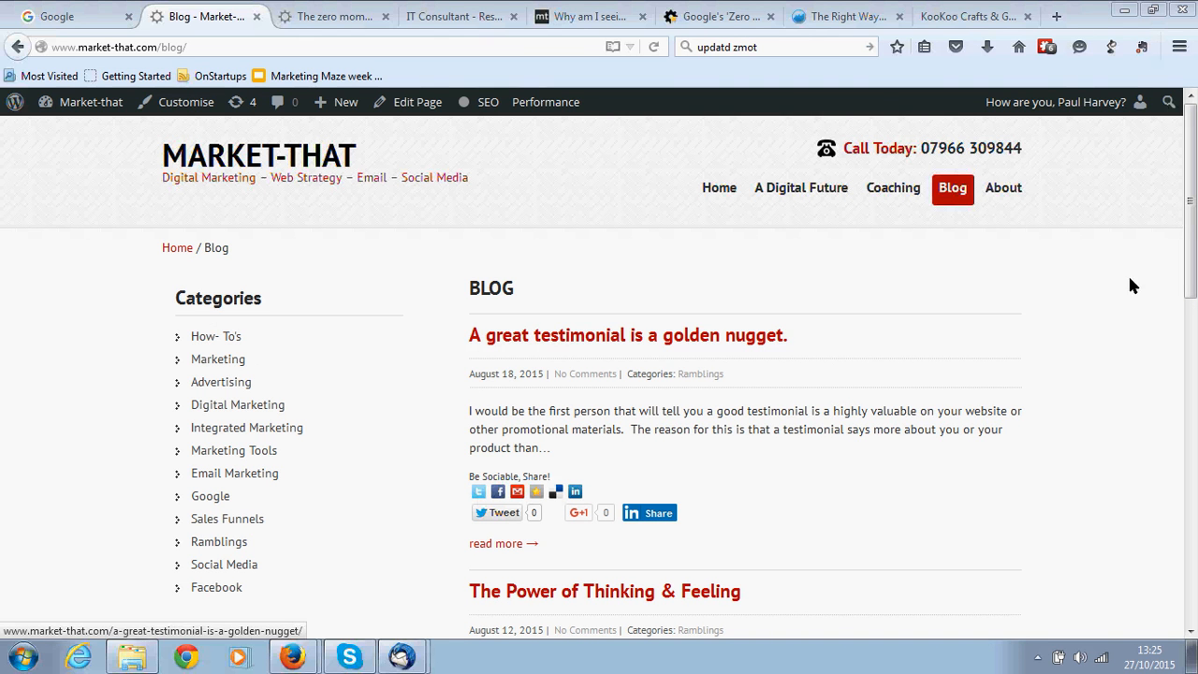
Scroll down and back up through the current market-that.com blog page.
scroll("down", 3)
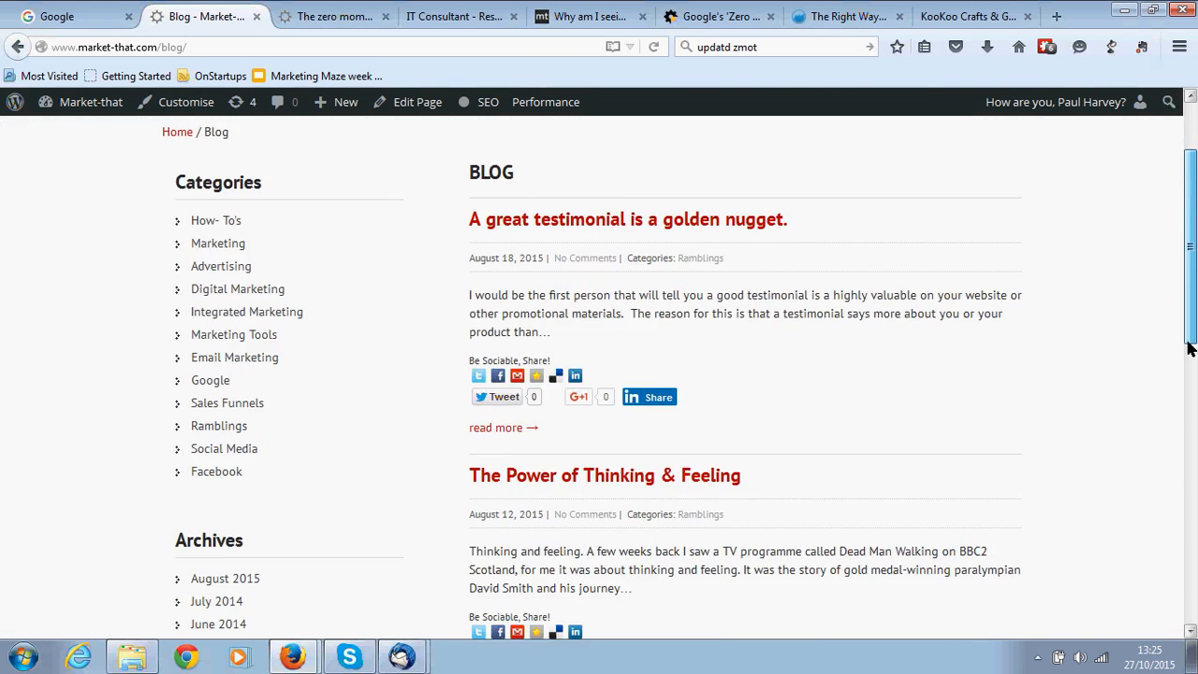
scroll("down", 3)
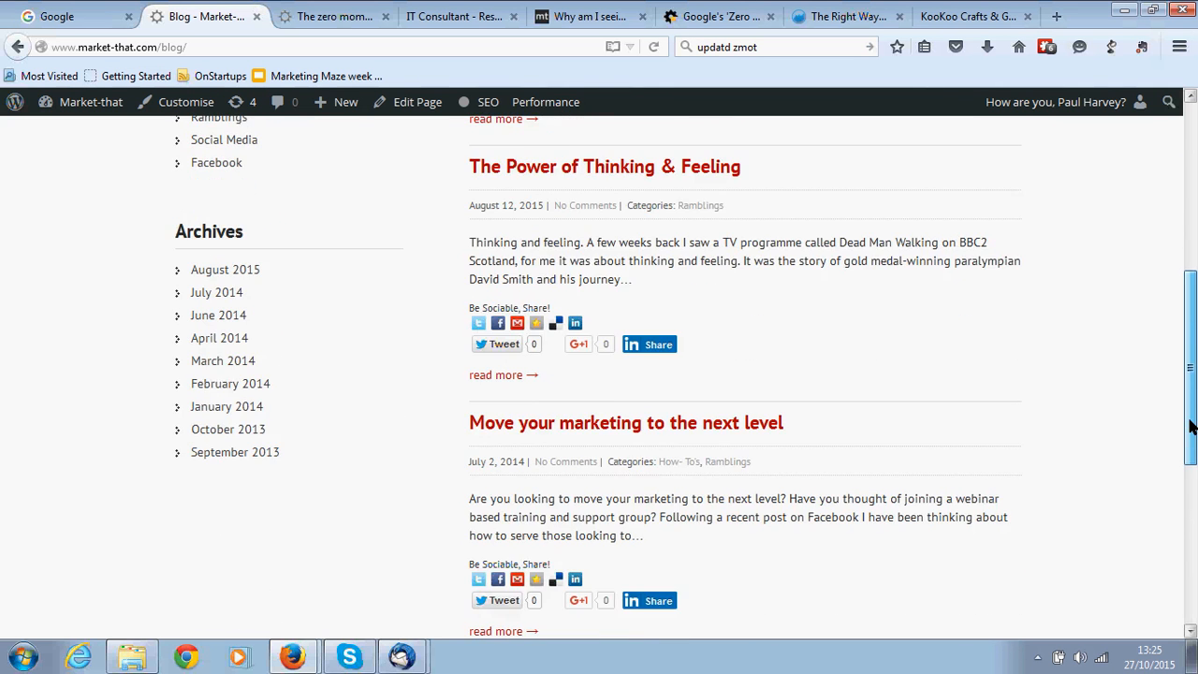
scroll("up", 3)
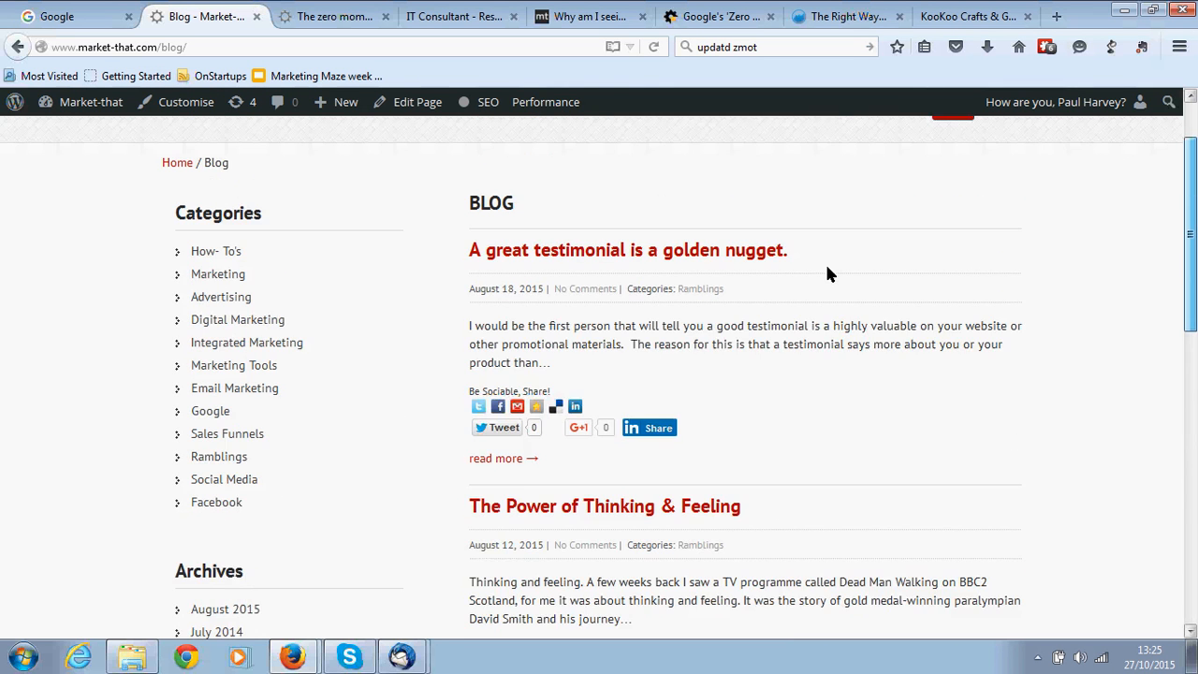
scroll("up", 3)
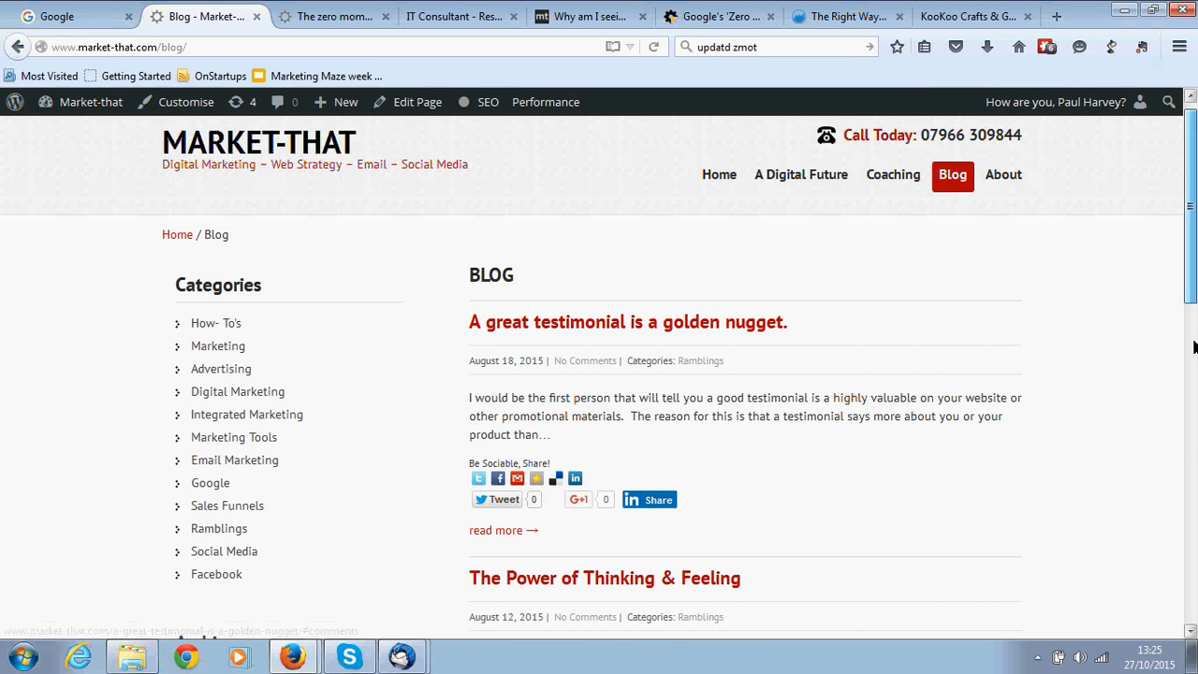
scroll("down", 3)
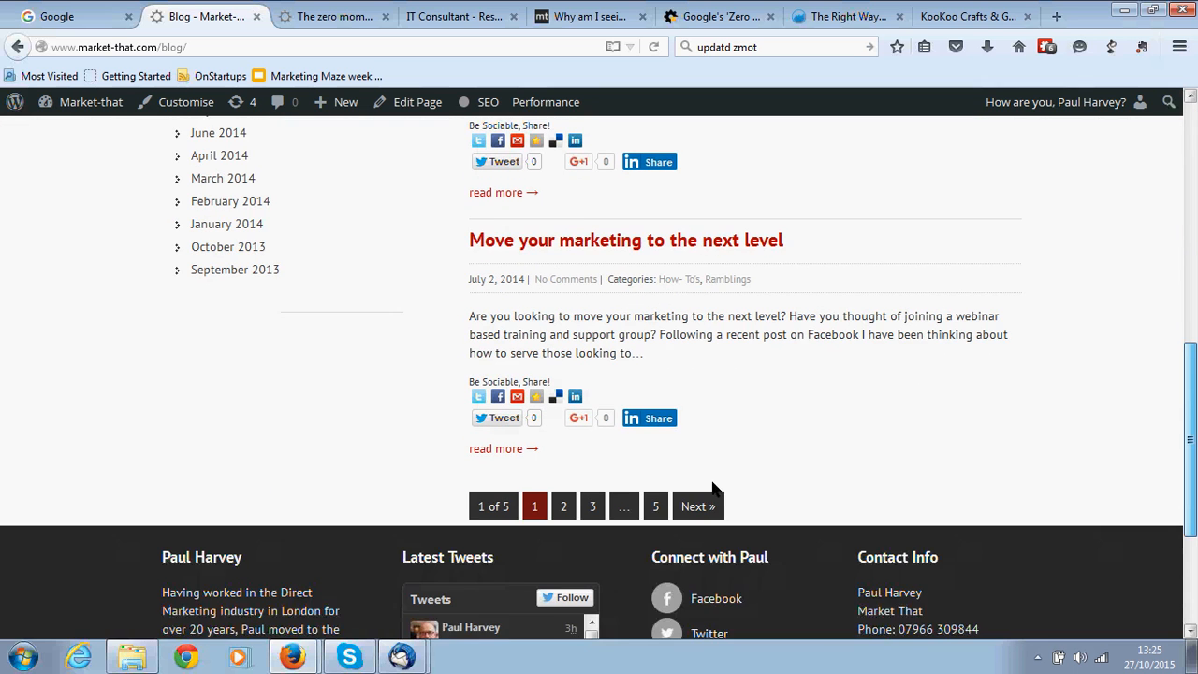
scroll("down", 3)
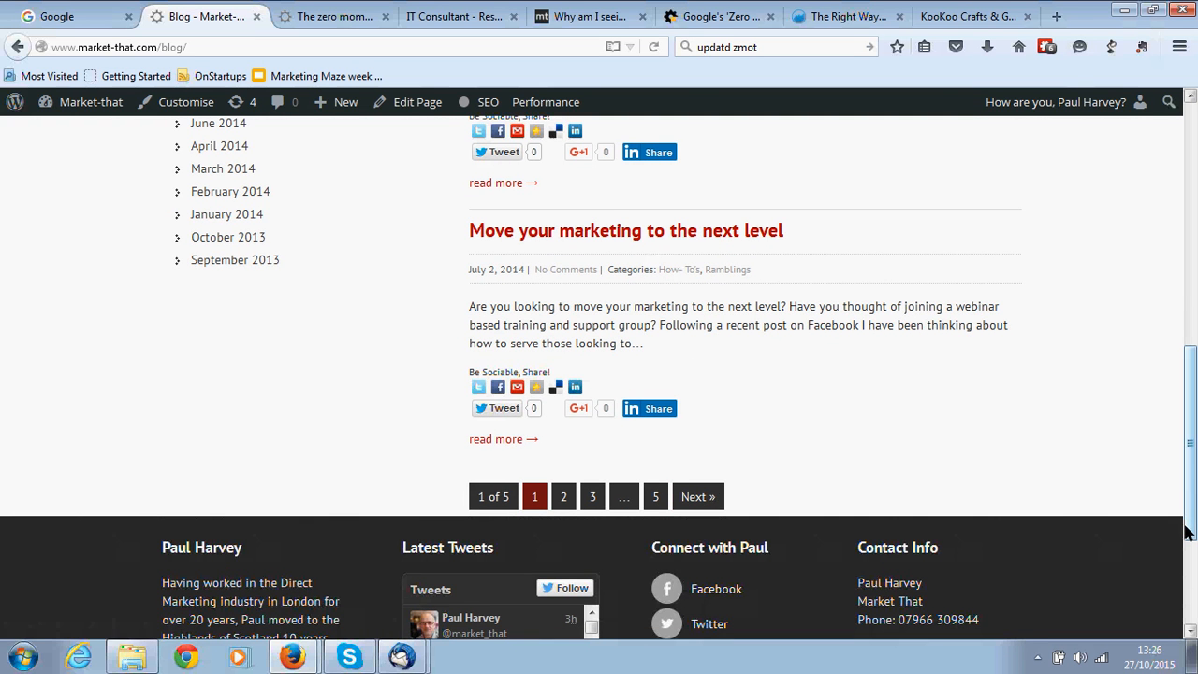
scroll("up", 3)
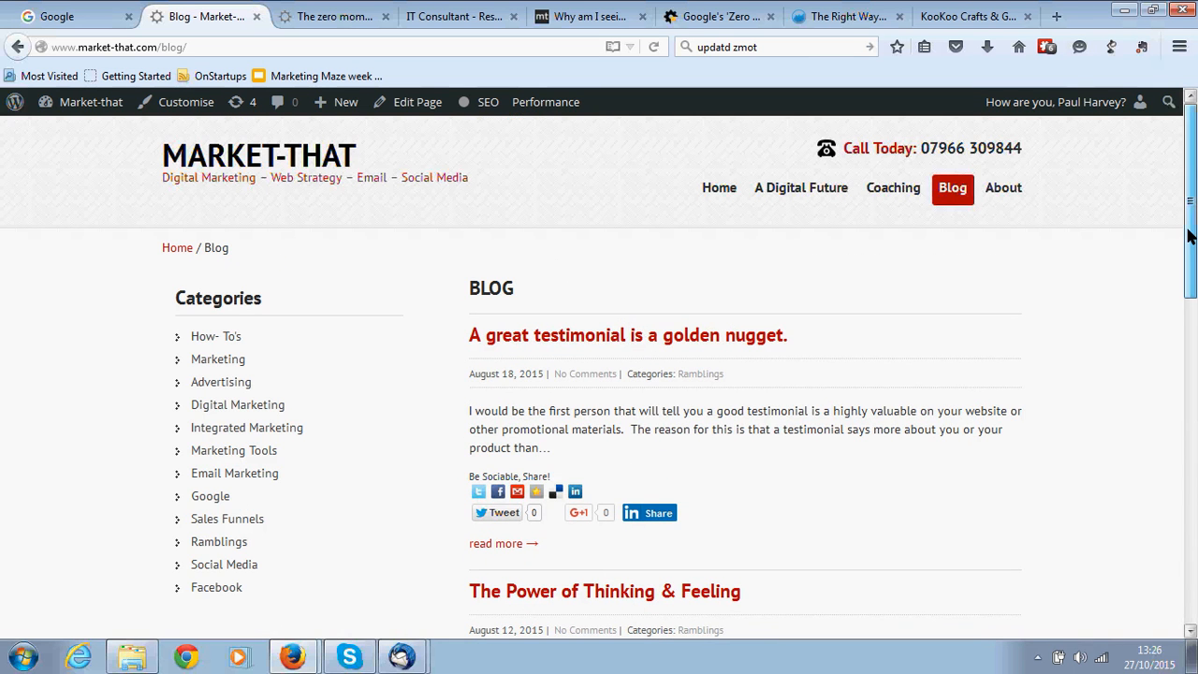
mouse_move(474, 337)
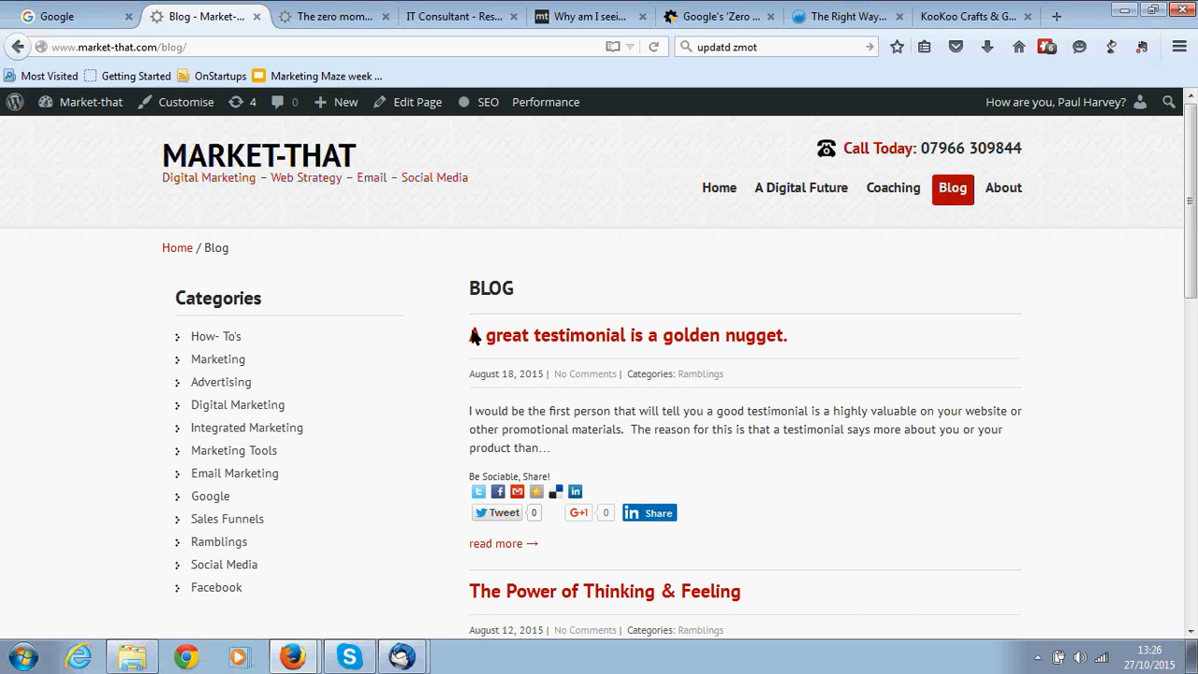
mouse_move(217, 358)
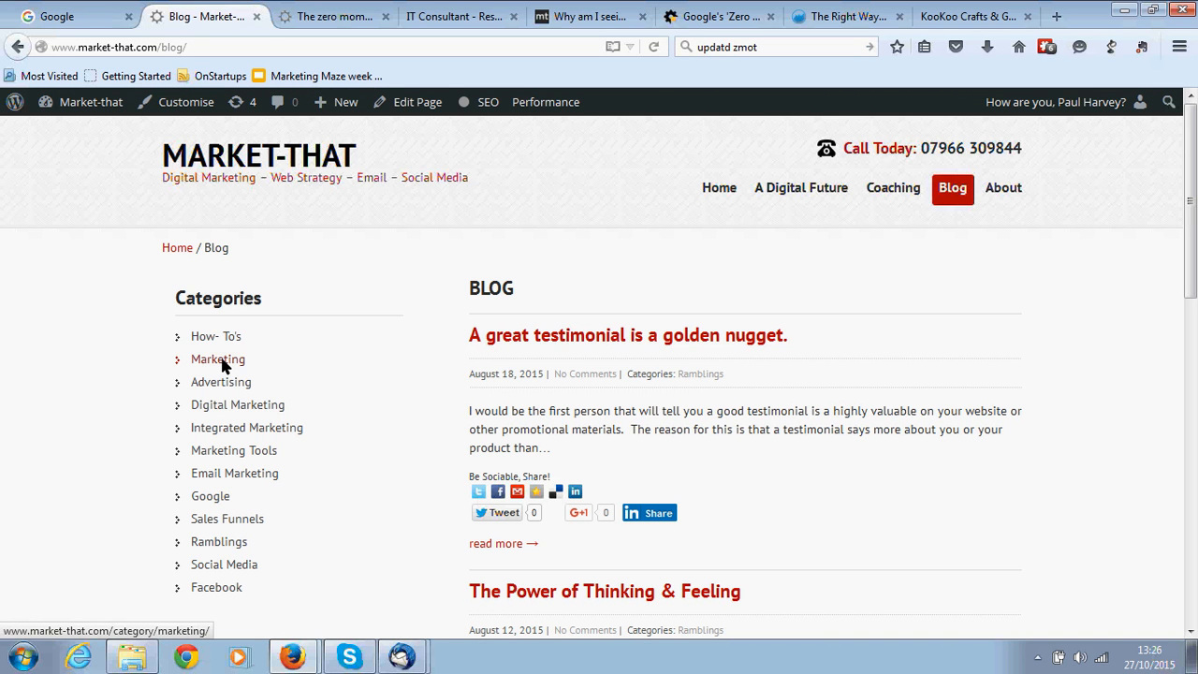
Open the Marketing category archive from the sidebar and scroll to its pagination and back.
left_click(217, 358)
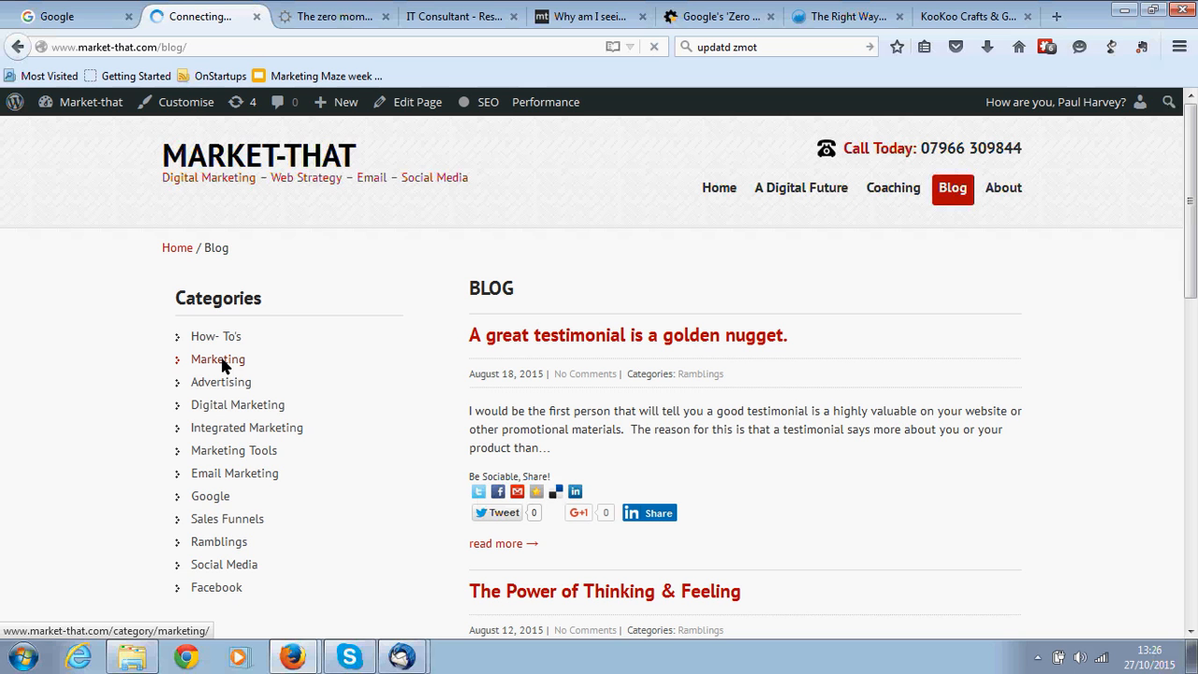
left_click(217, 359)
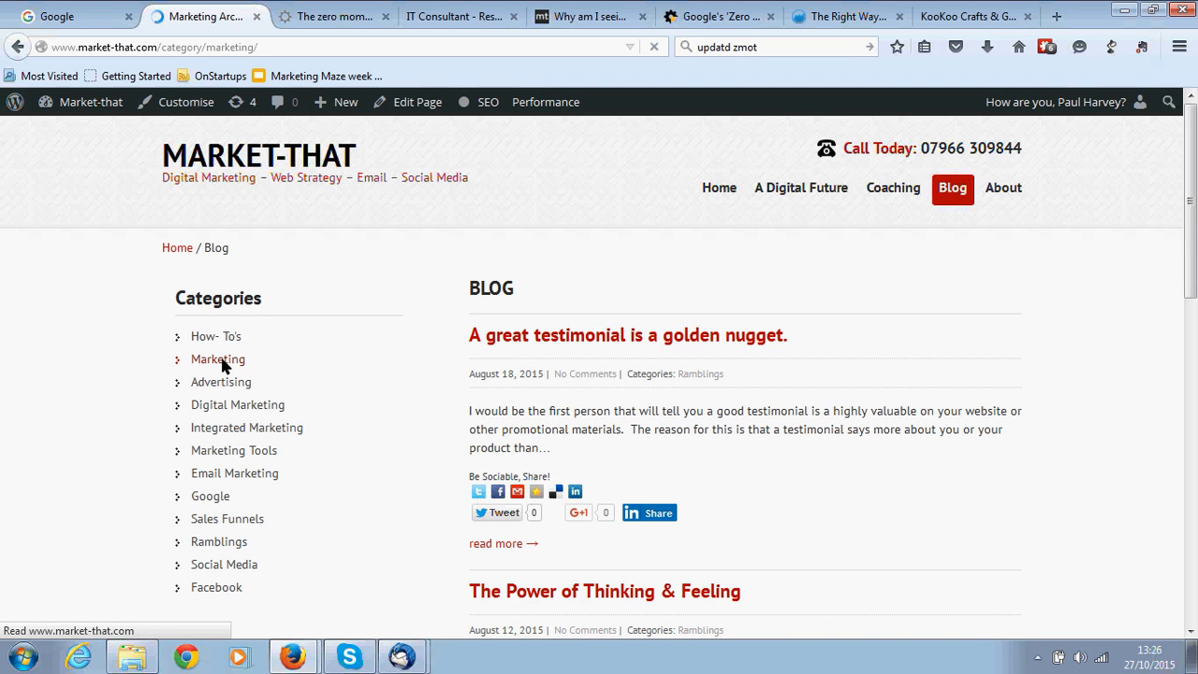
left_click(218, 358)
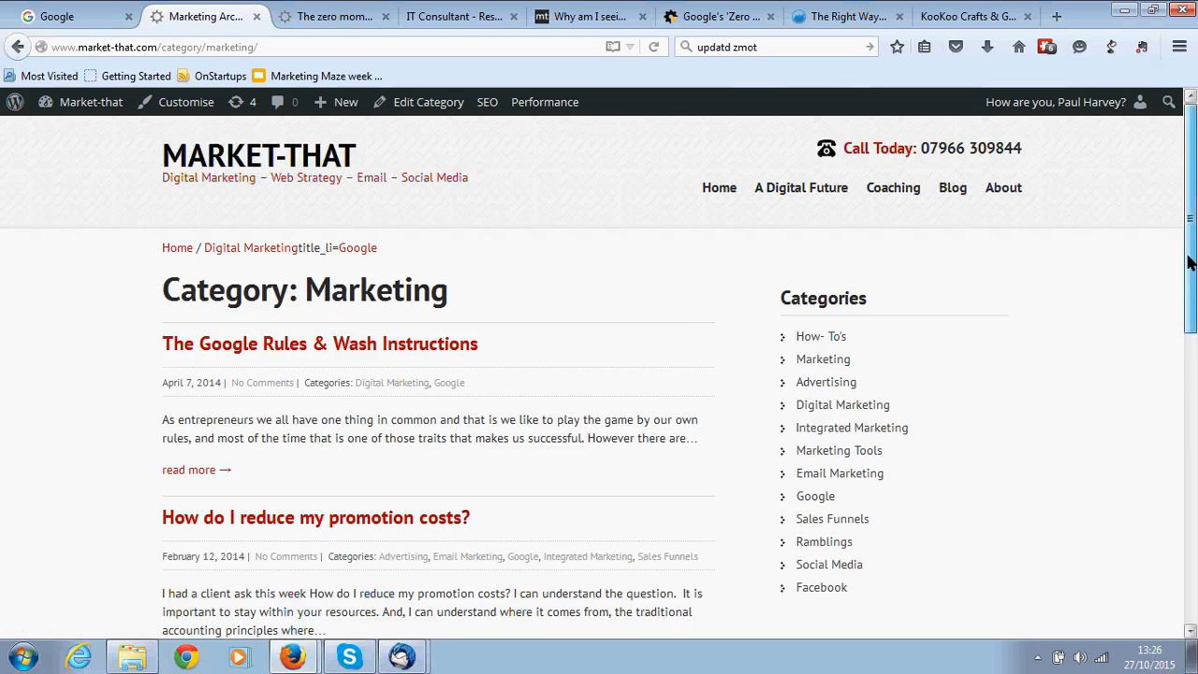
scroll("down", 3)
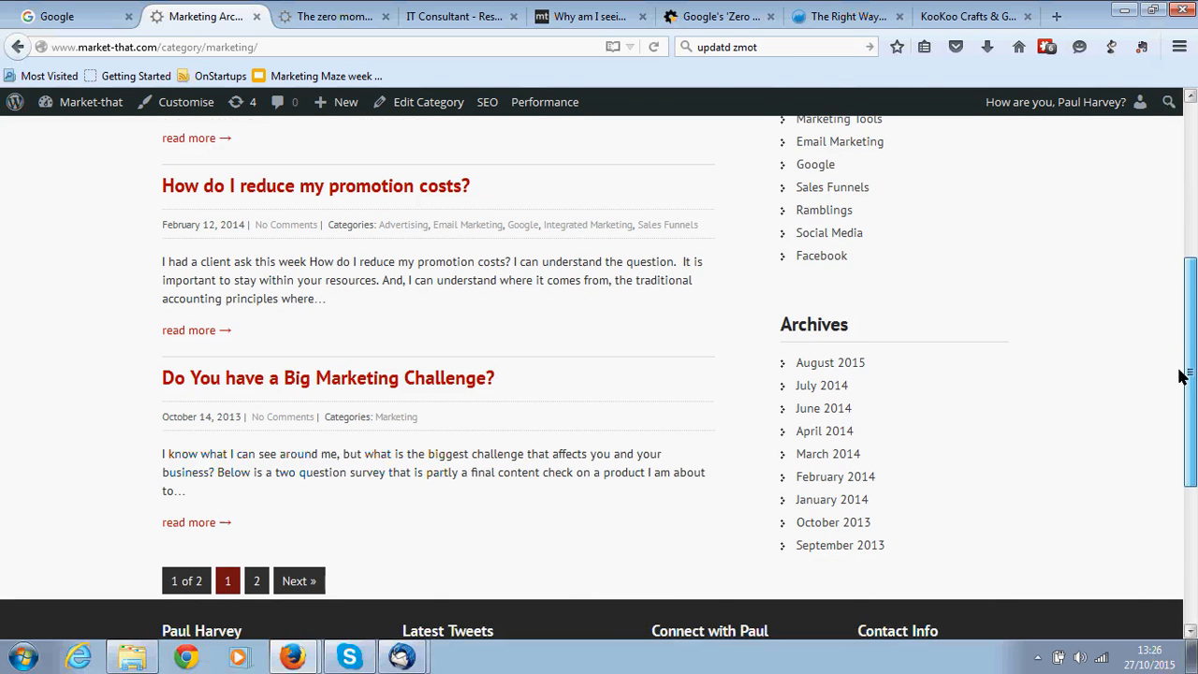
scroll("up", 3)
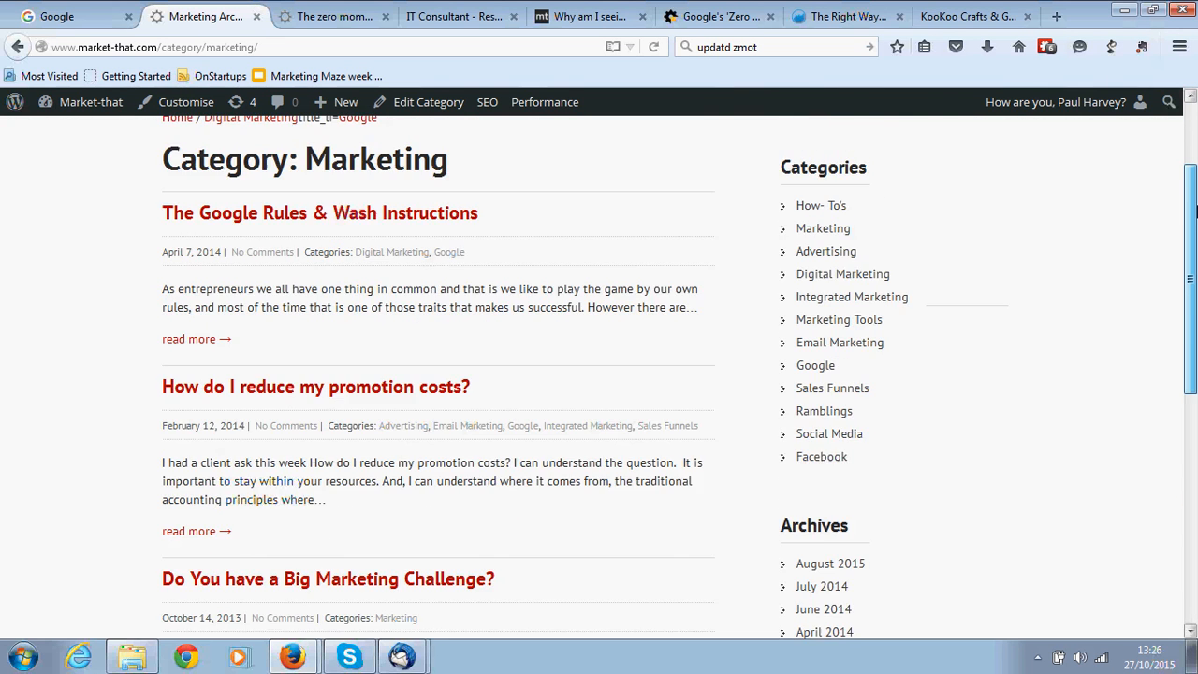
scroll("up", 3)
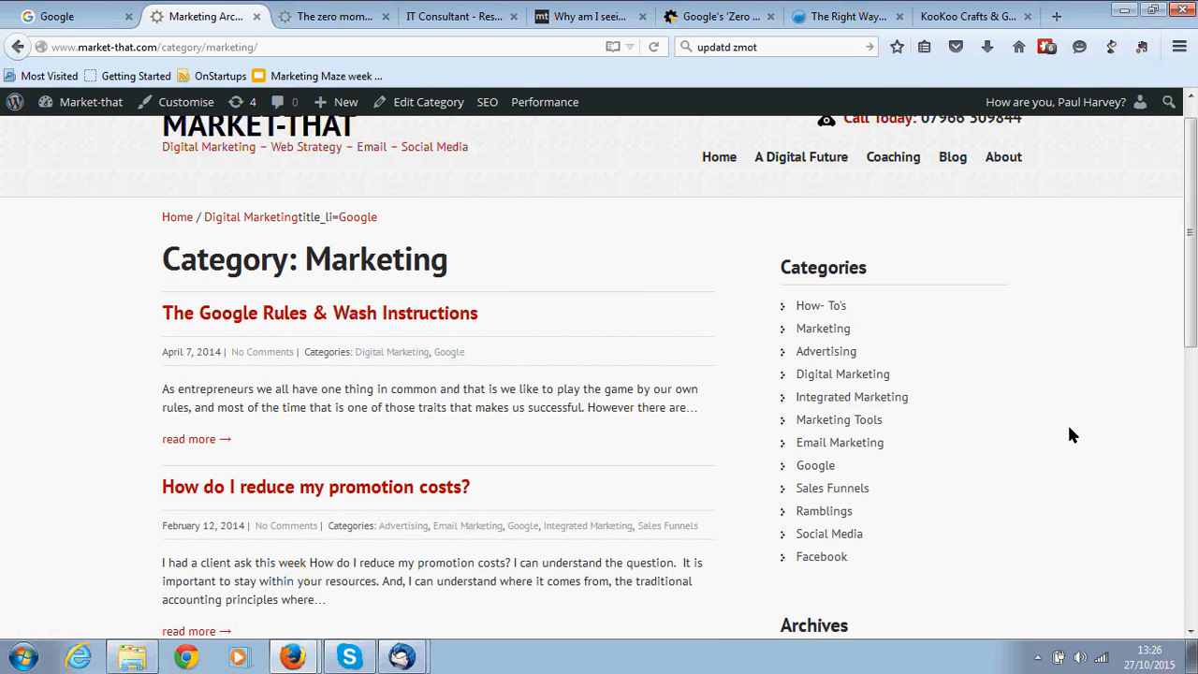
mouse_move(1035, 444)
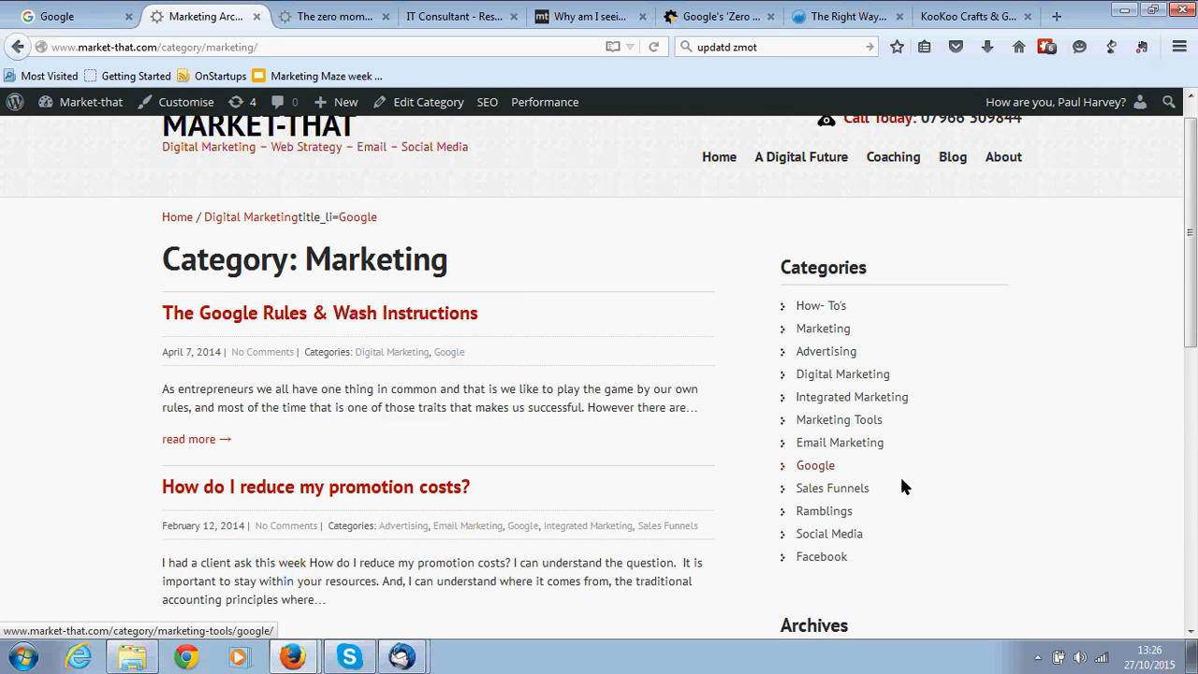
mouse_move(824, 510)
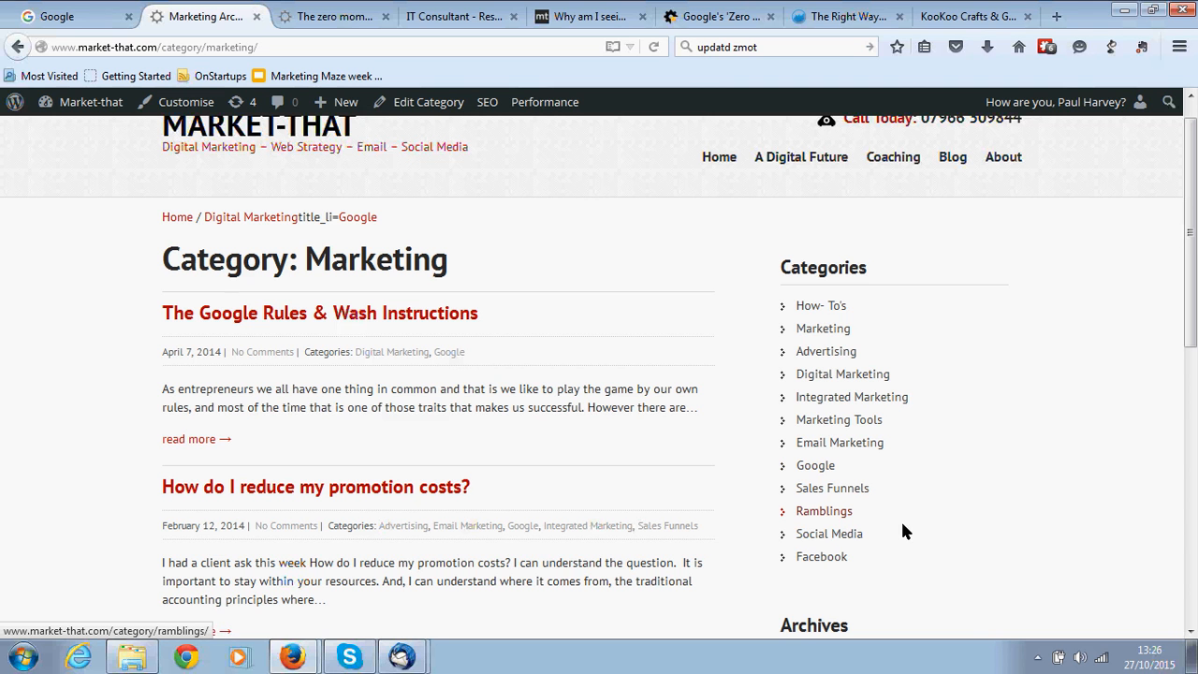
mouse_move(829, 533)
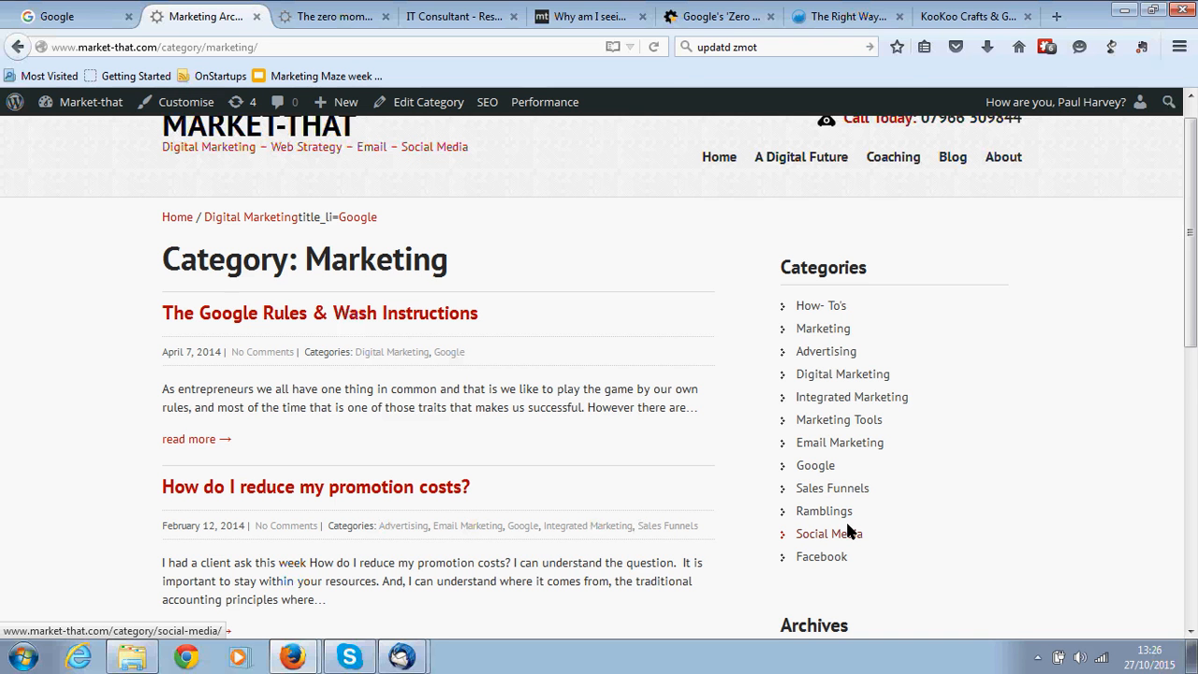
mouse_move(824, 511)
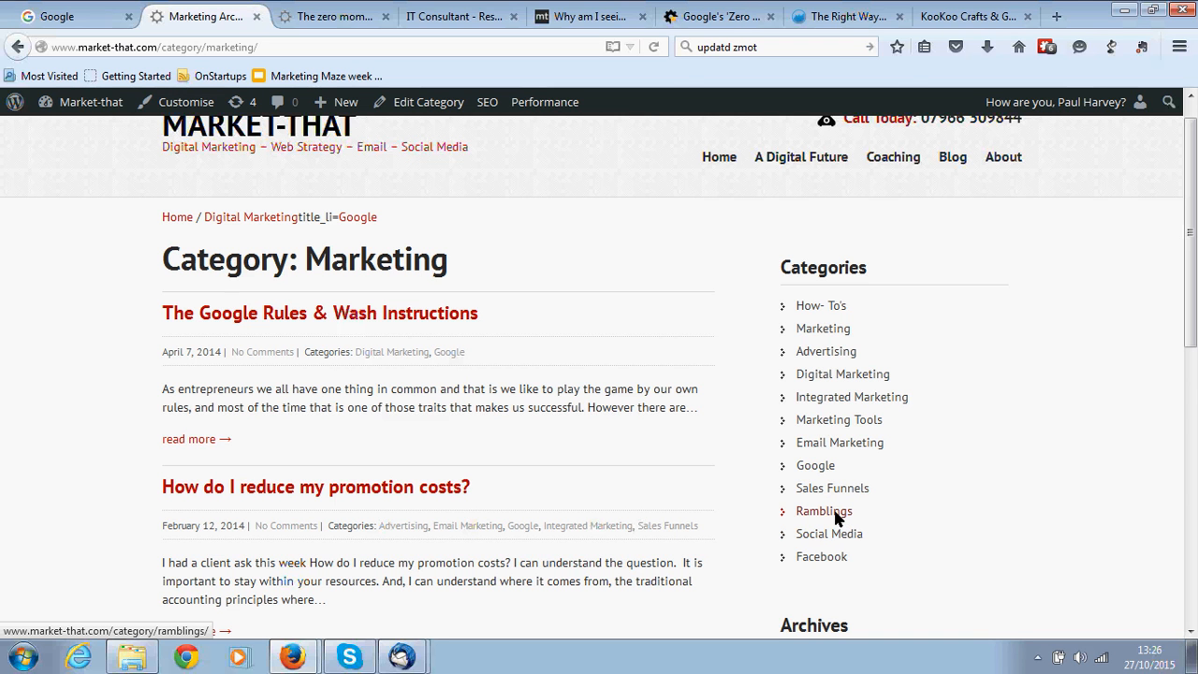
Open the Ramblings archive from the Categories sidebar and scroll through its posts.
left_click(824, 511)
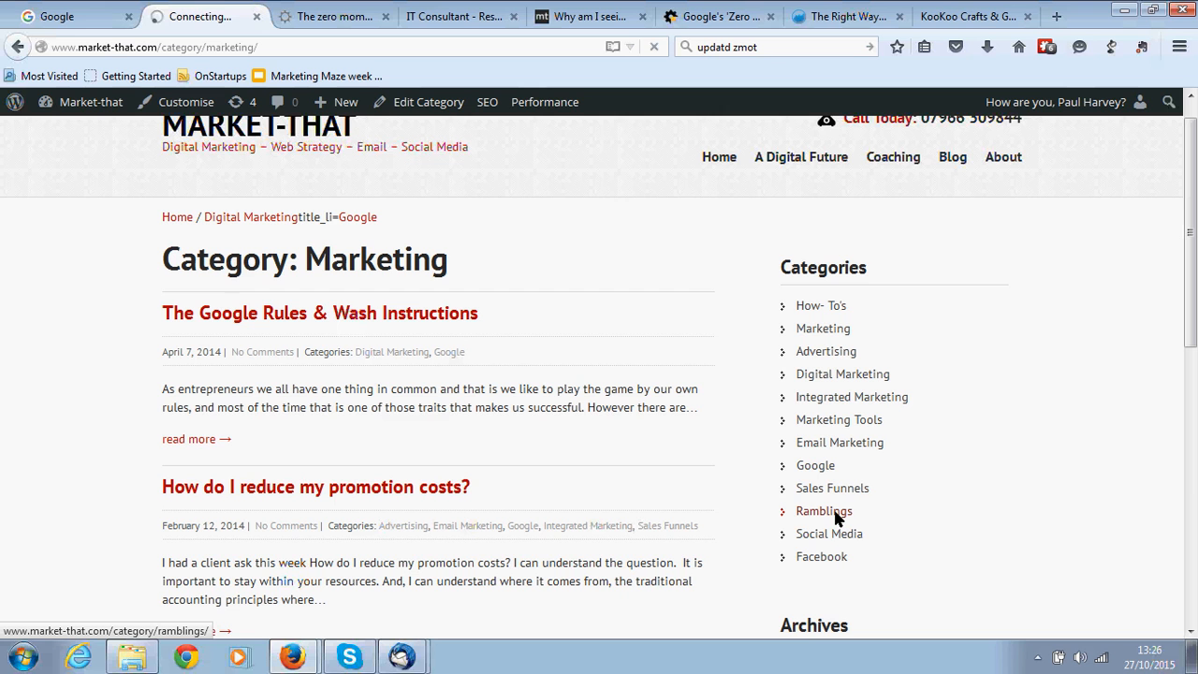
left_click(824, 512)
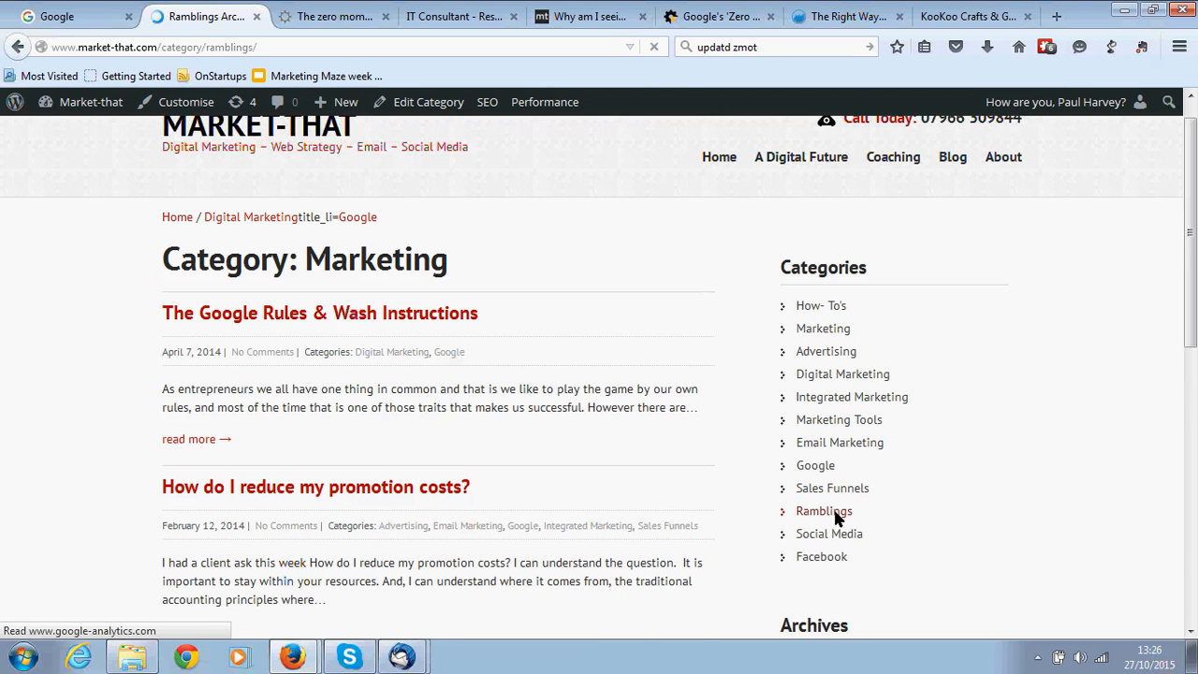
left_click(824, 511)
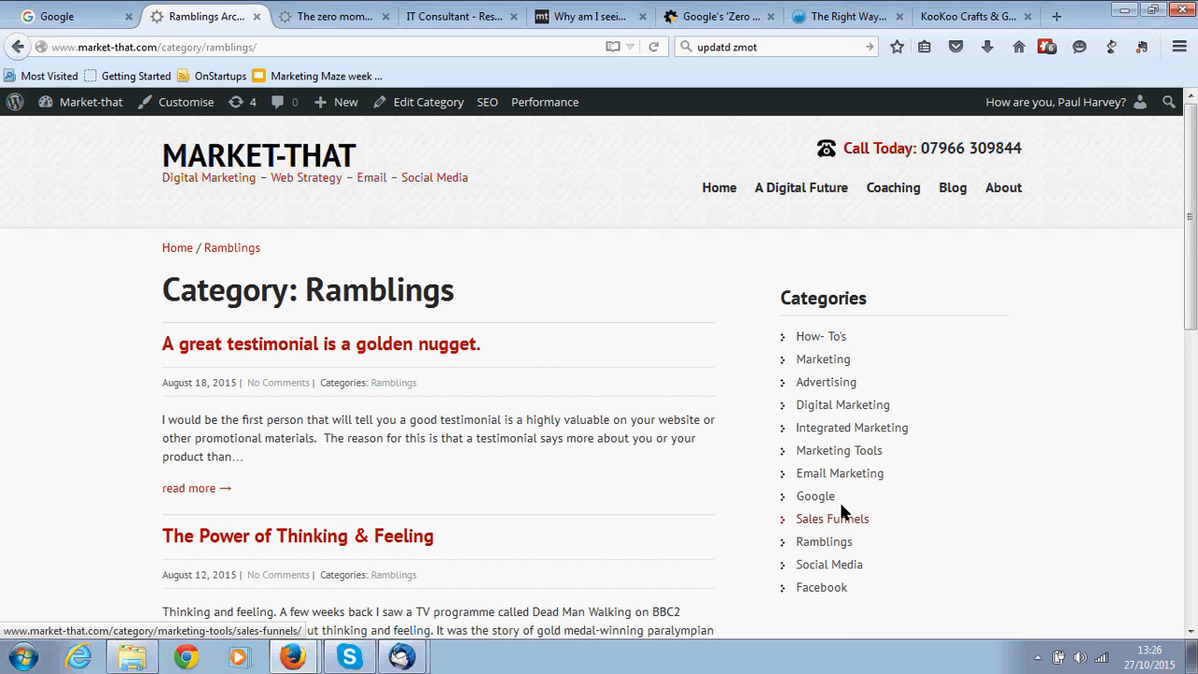
mouse_move(851, 427)
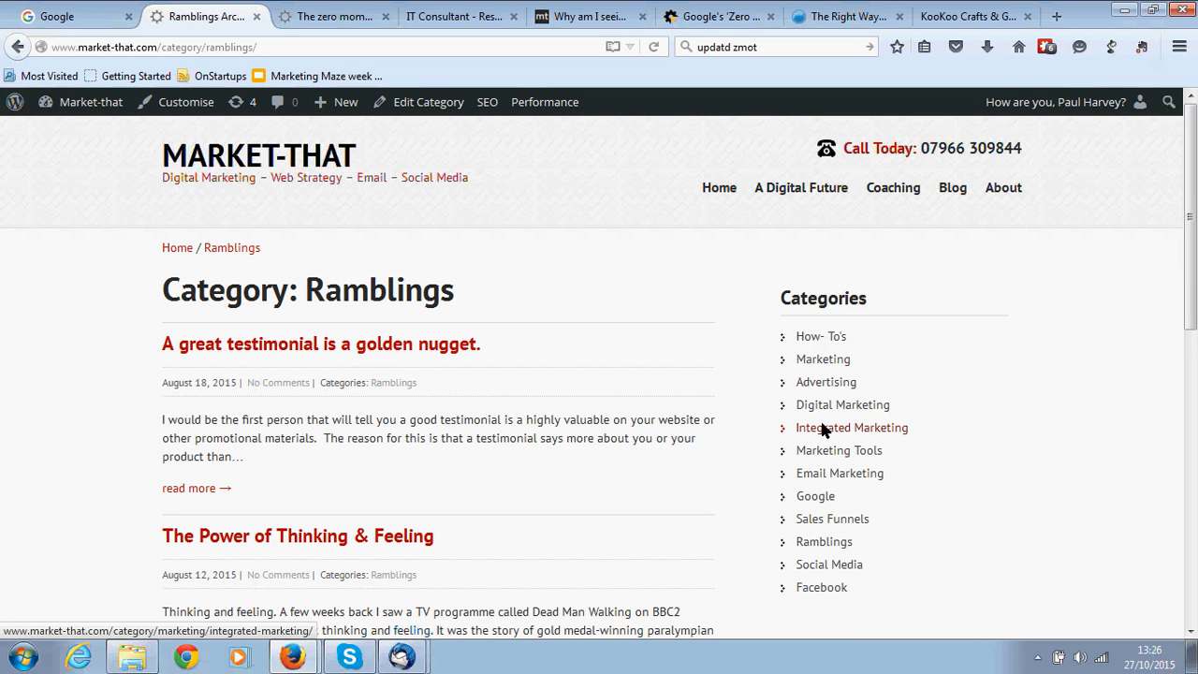
mouse_move(807, 530)
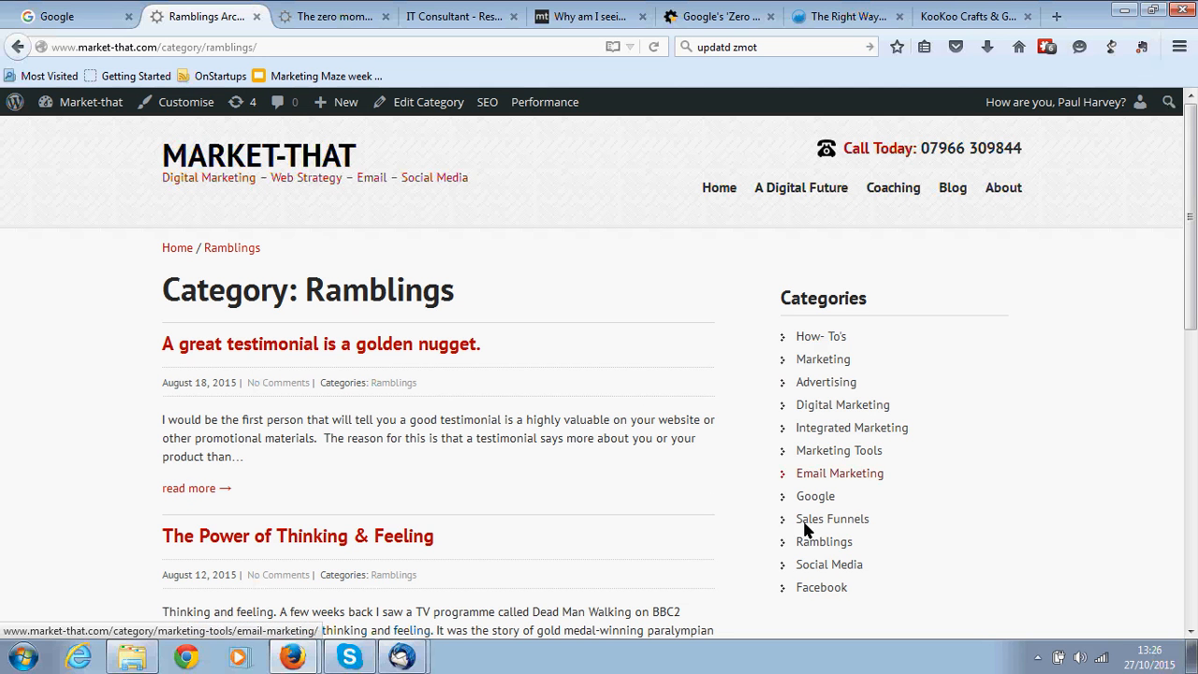
mouse_move(1007, 601)
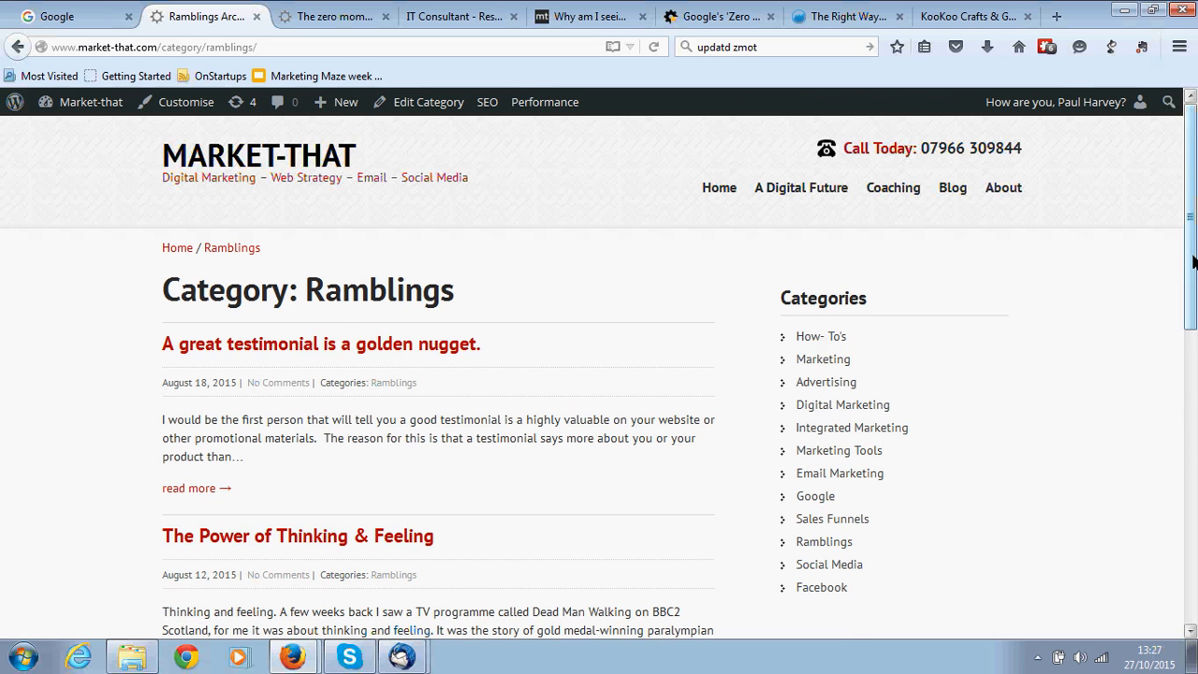
scroll("down", 3)
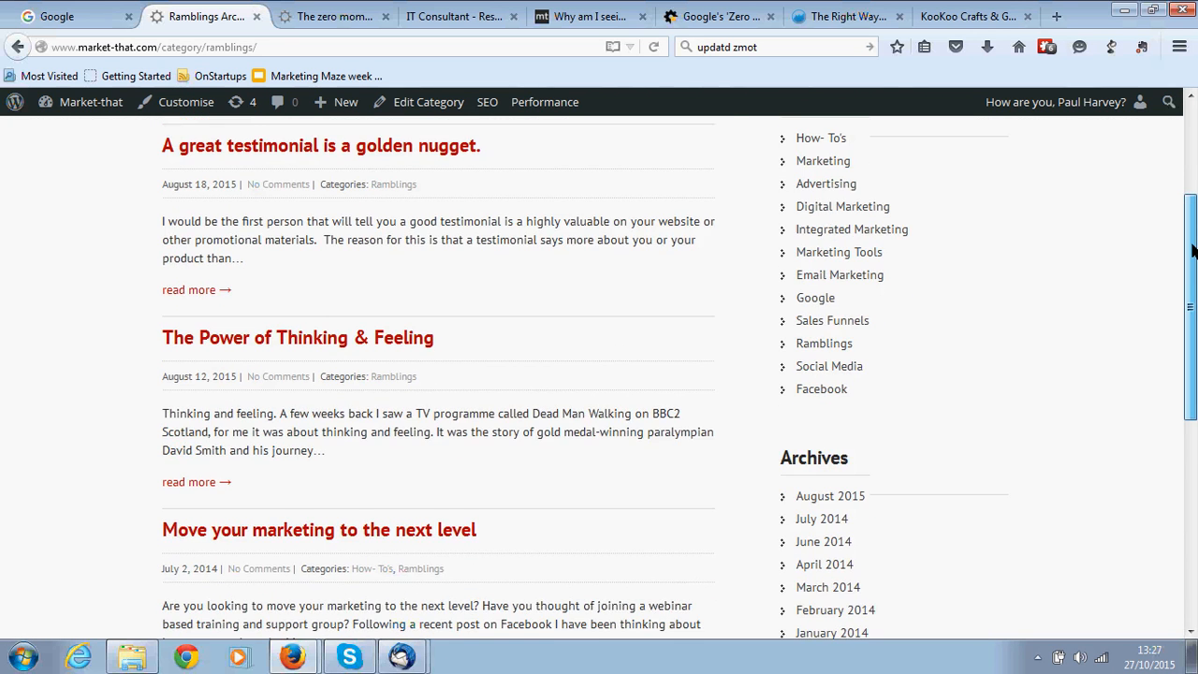
scroll("up", 3)
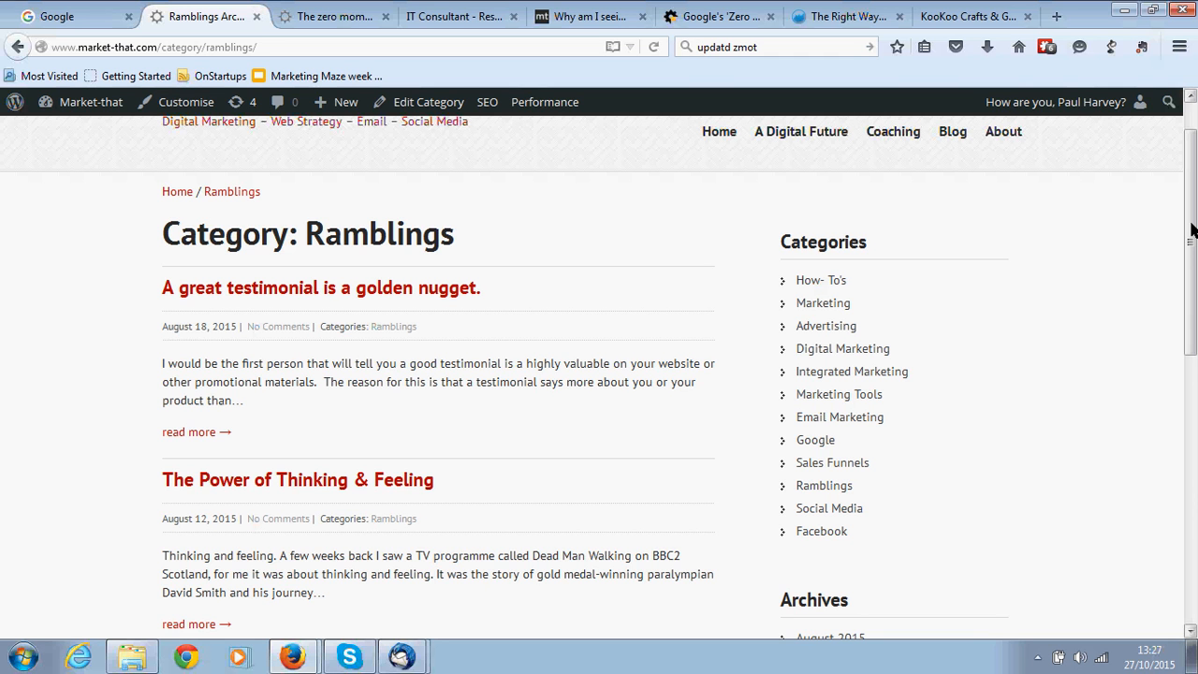
mouse_move(839, 393)
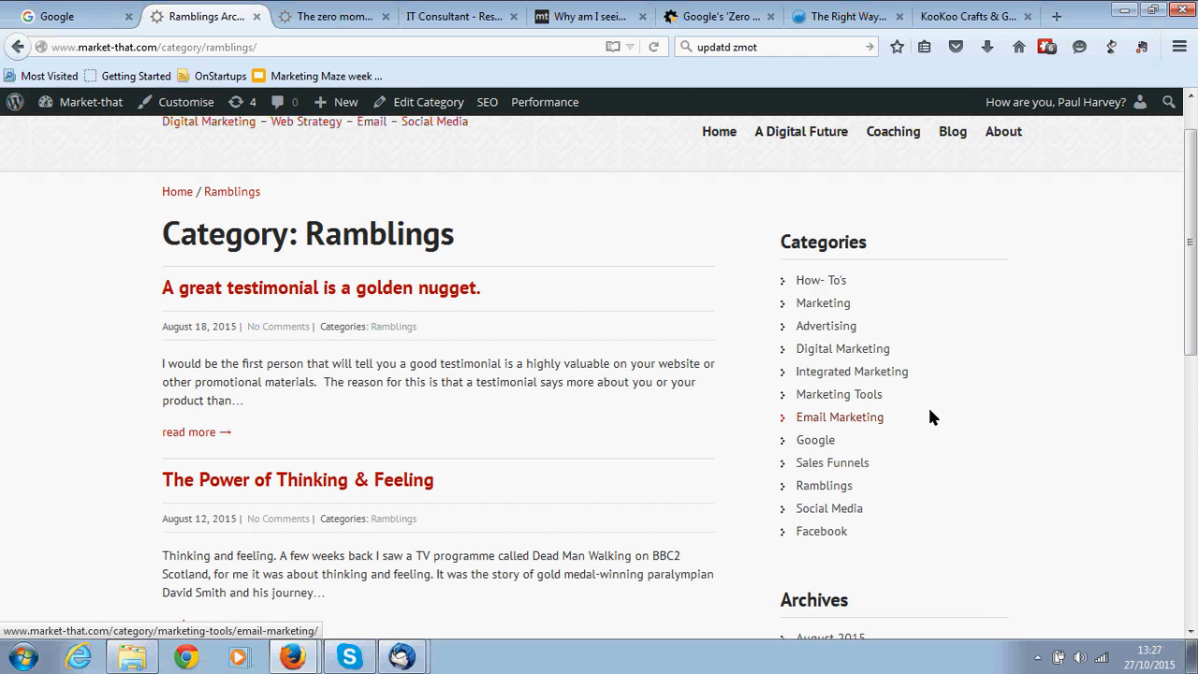
mouse_move(949, 398)
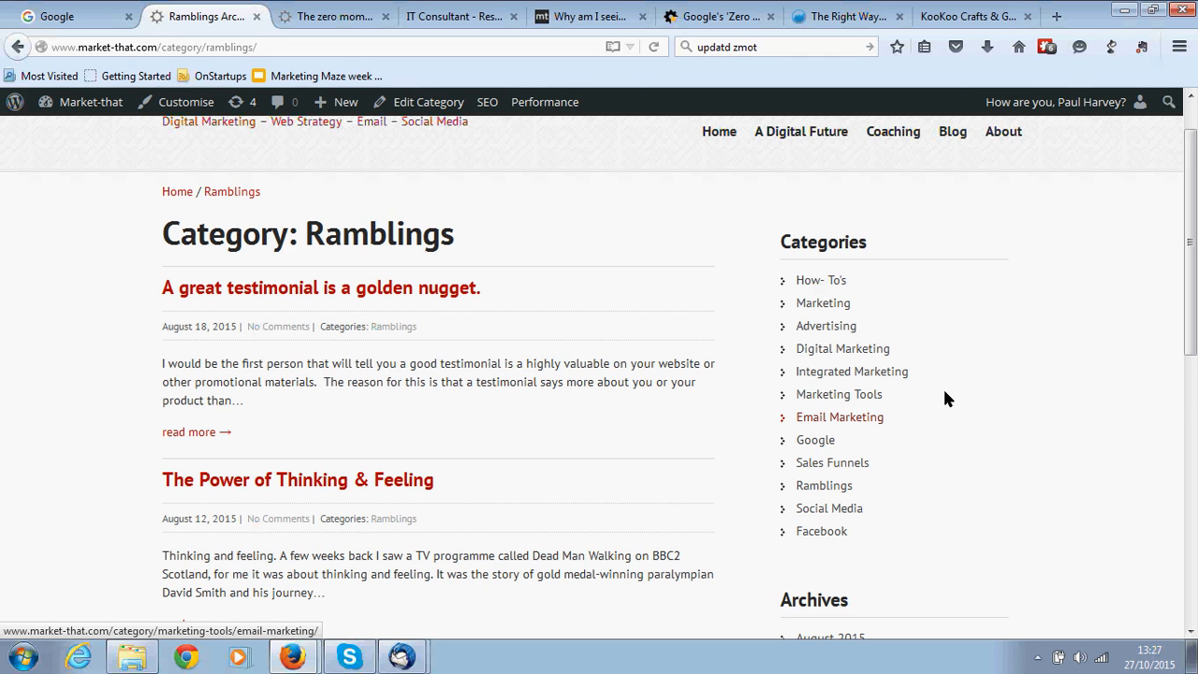
mouse_move(1043, 75)
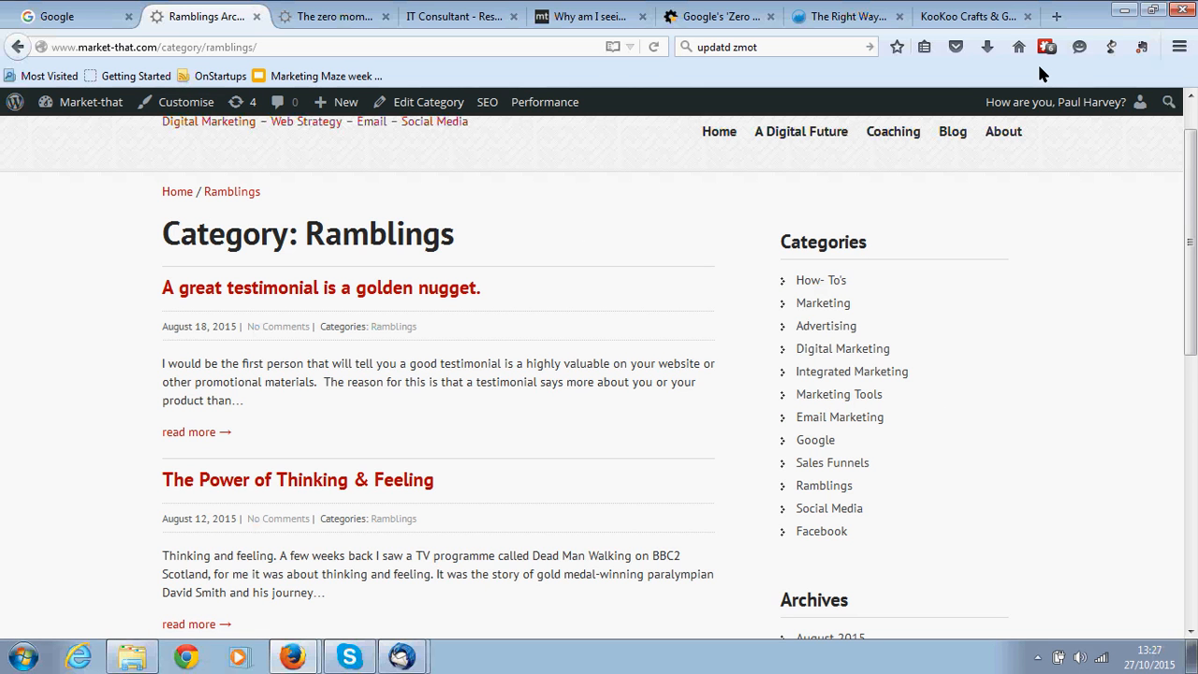
mouse_move(739, 223)
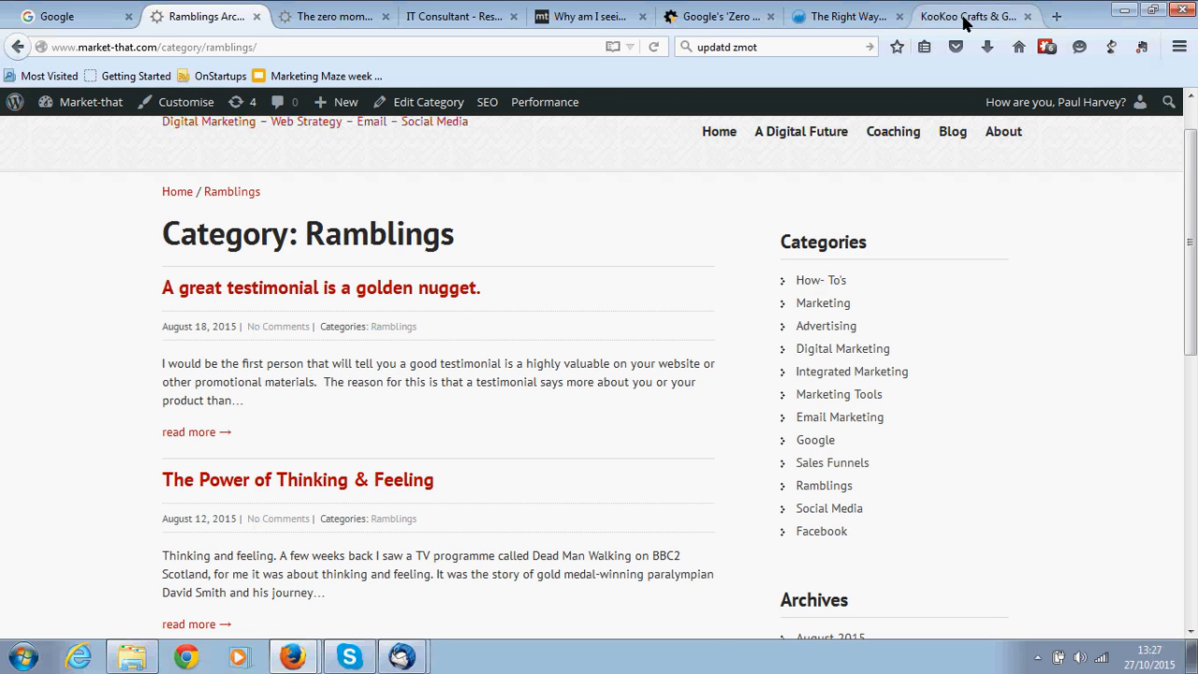
Switch to the KooKoo Crafts & Gifts homepage tab at kookoocrafts.com.
left_click(968, 16)
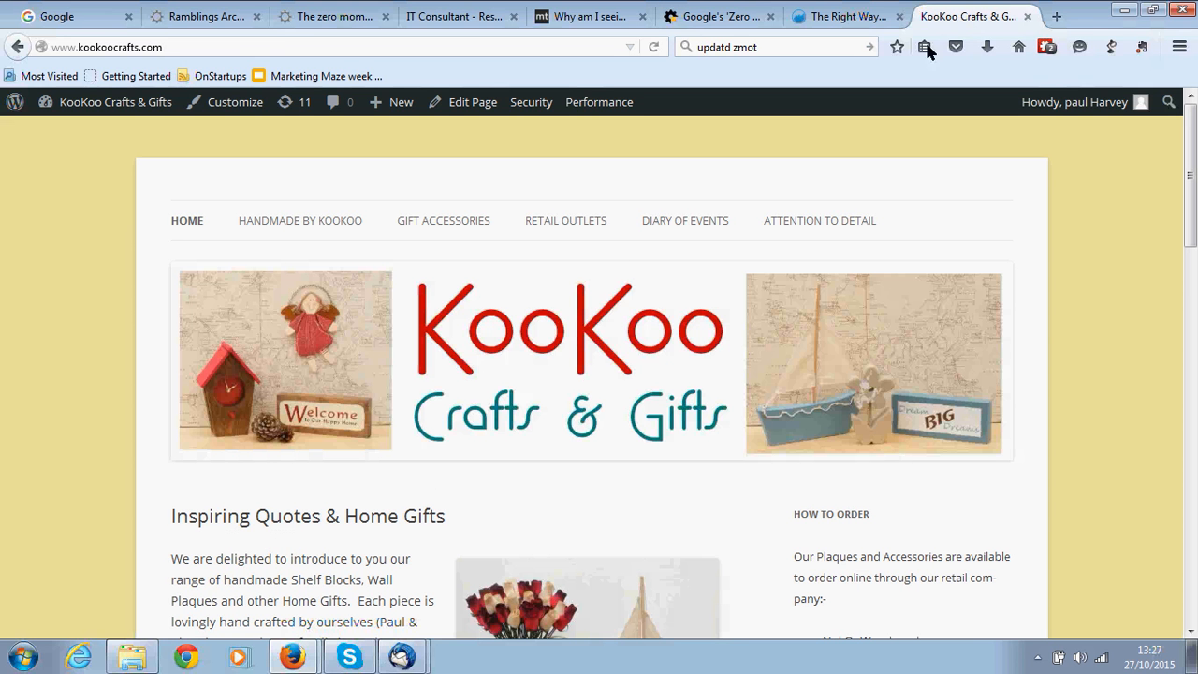
mouse_move(241, 351)
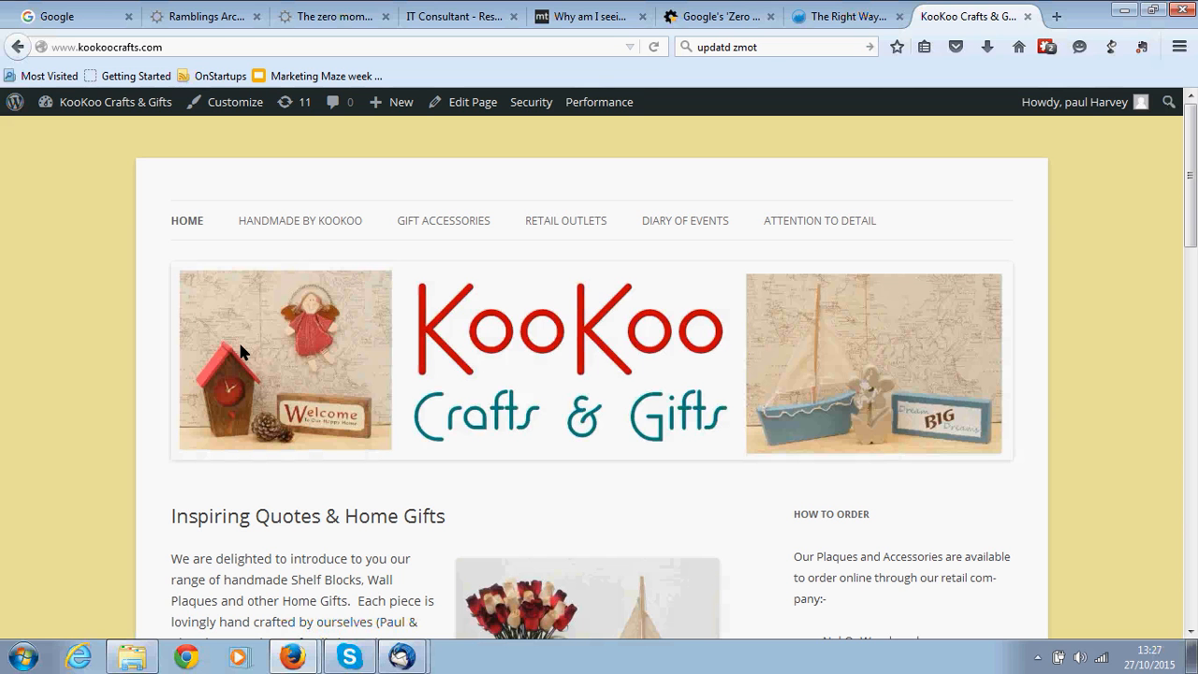
mouse_move(468, 474)
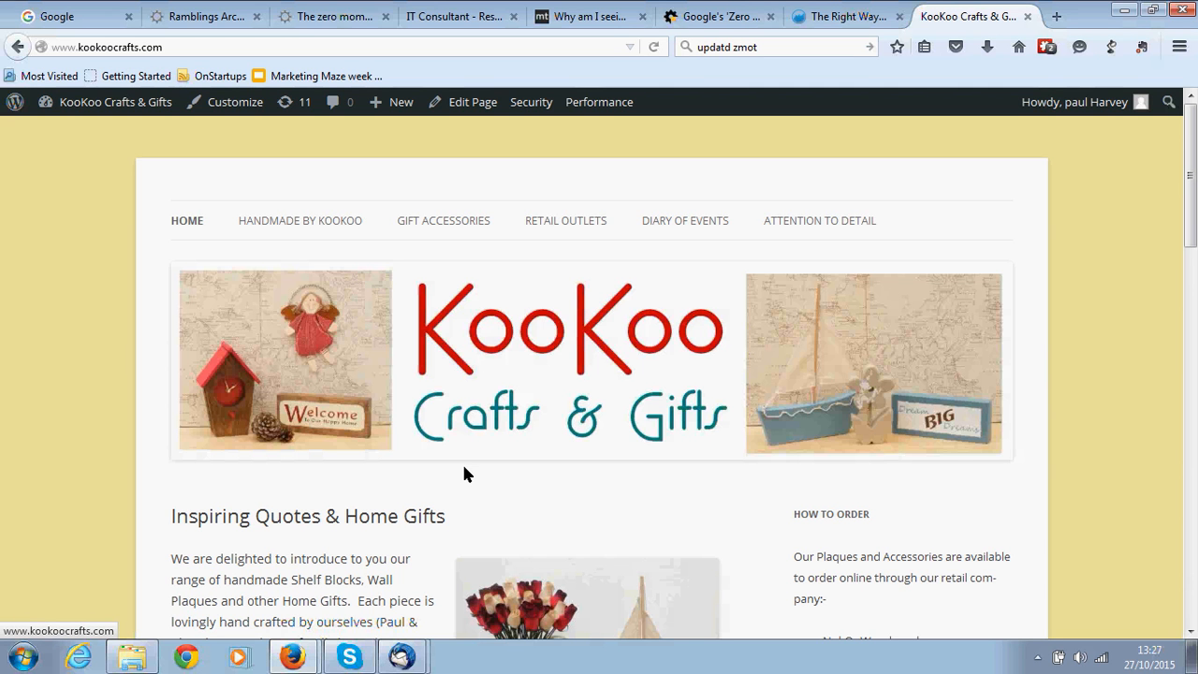
mouse_move(468, 473)
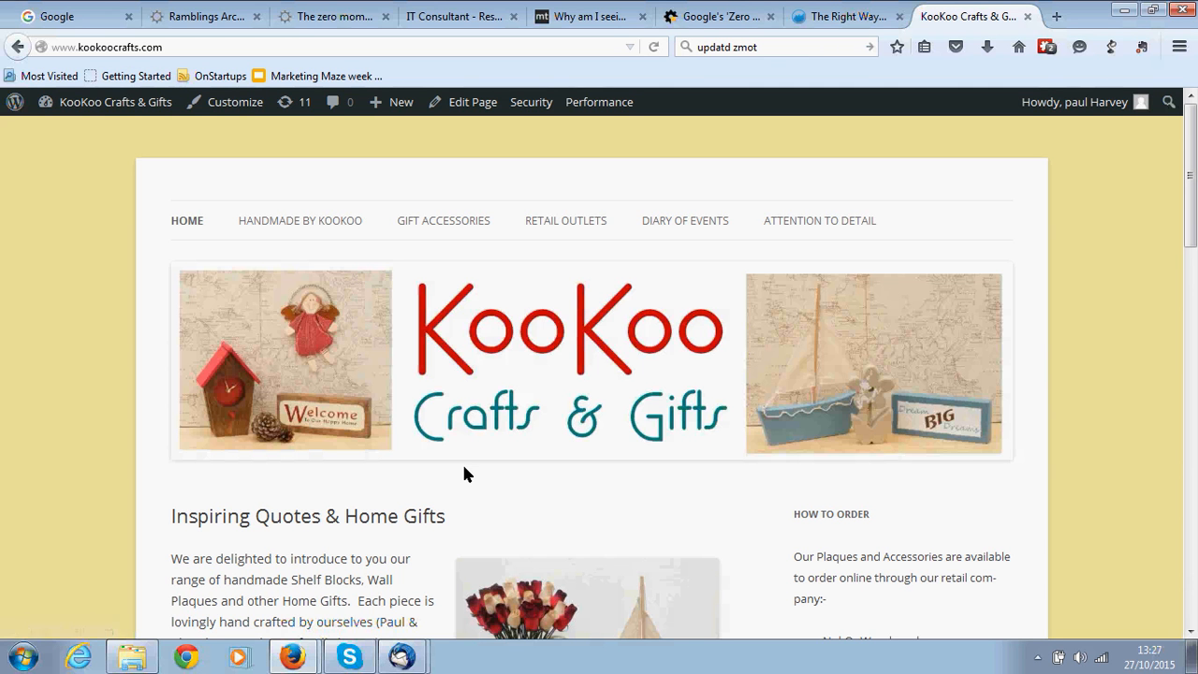
mouse_move(487, 499)
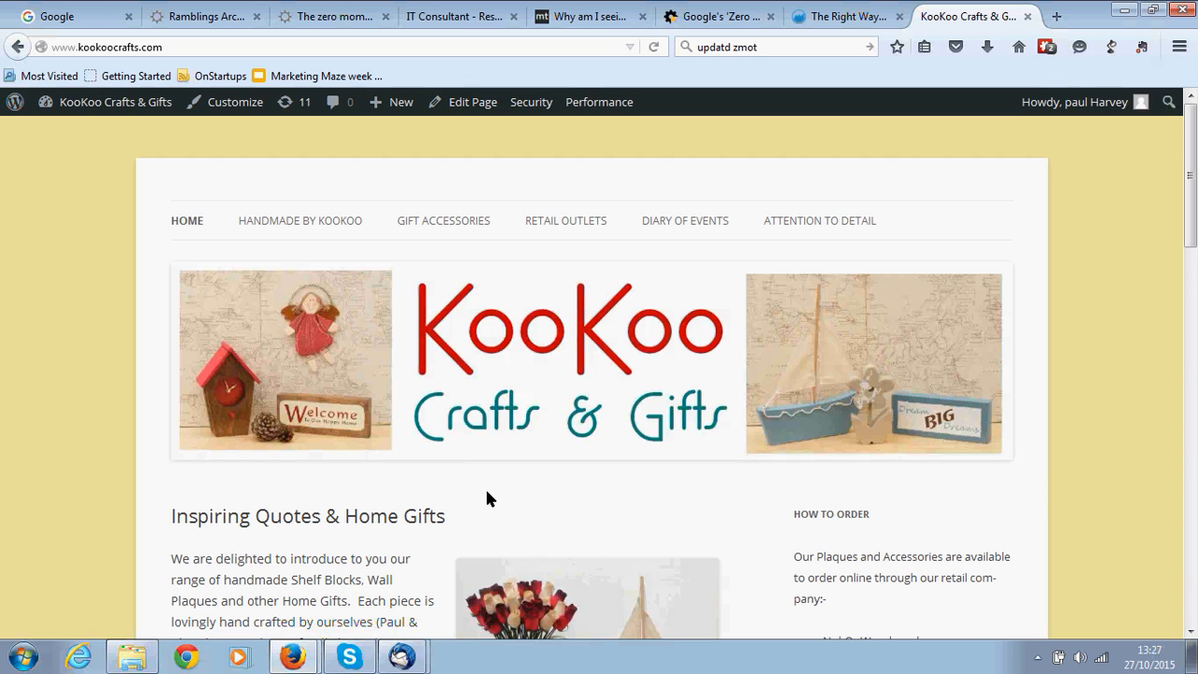
mouse_move(242, 272)
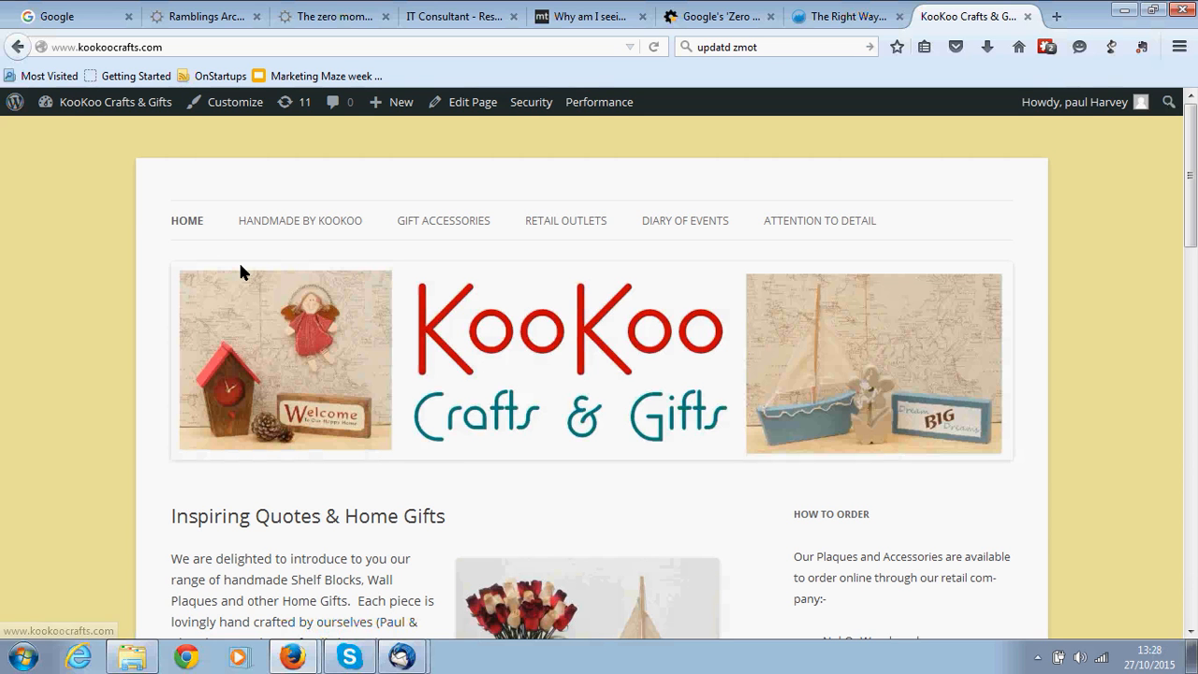
Open the KooKoo Crafts & Gifts Dashboard from the admin bar's site-name menu.
left_click(114, 101)
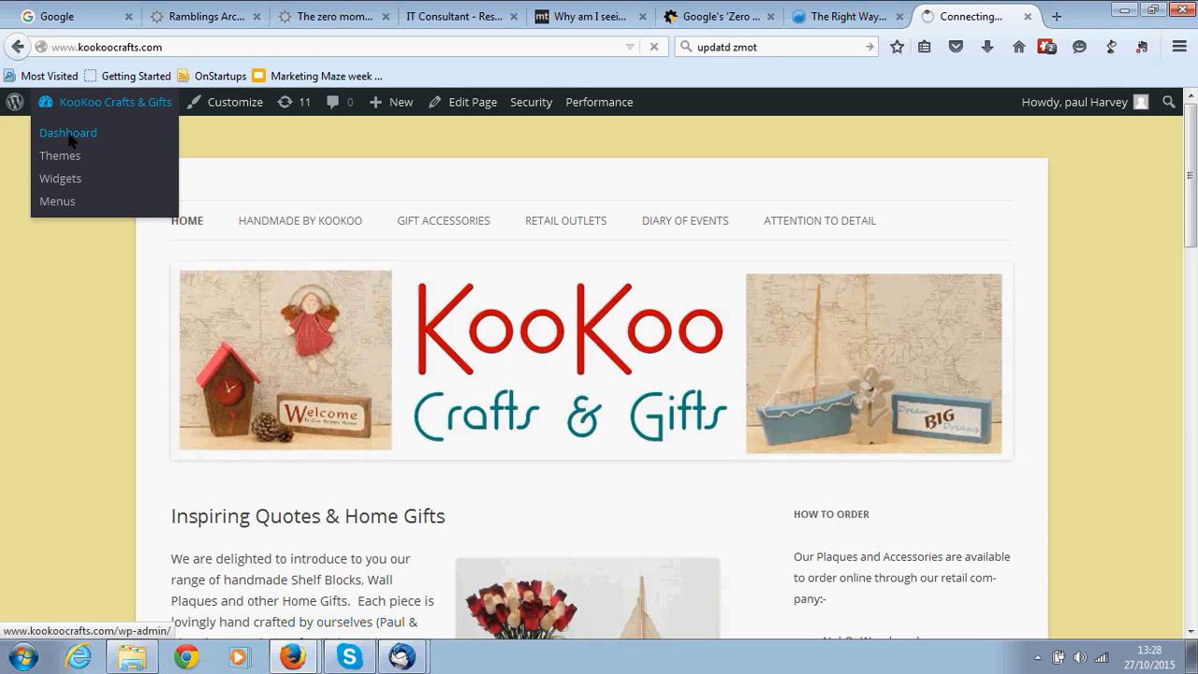
left_click(67, 132)
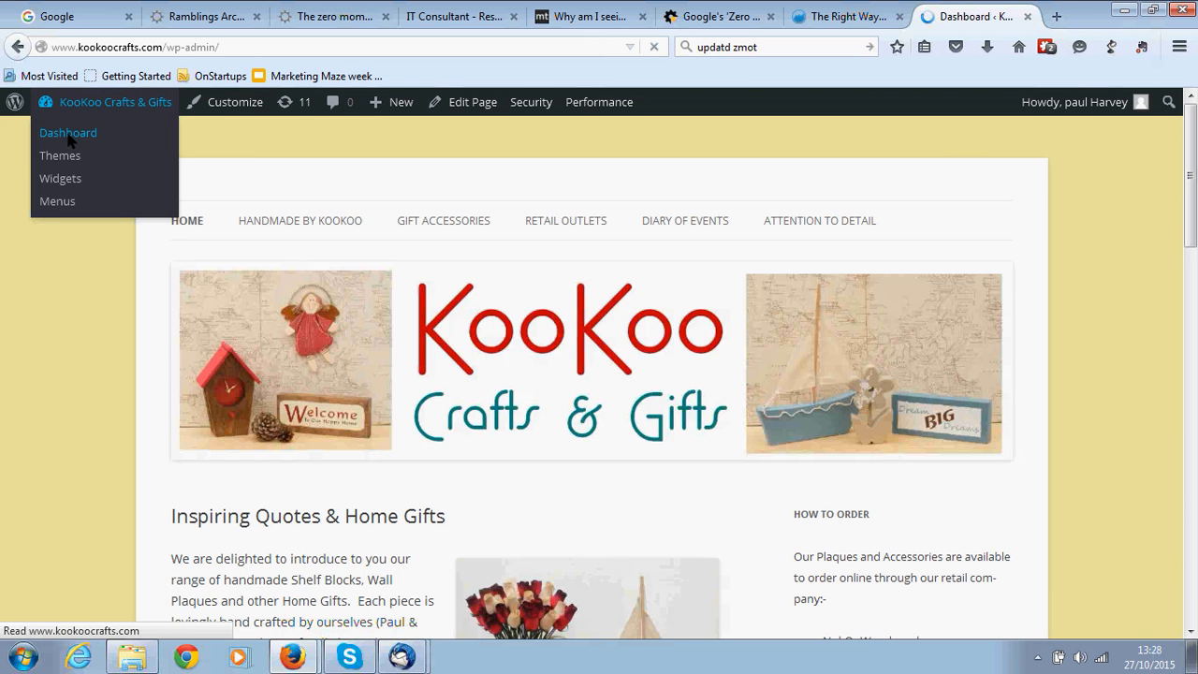
left_click(67, 132)
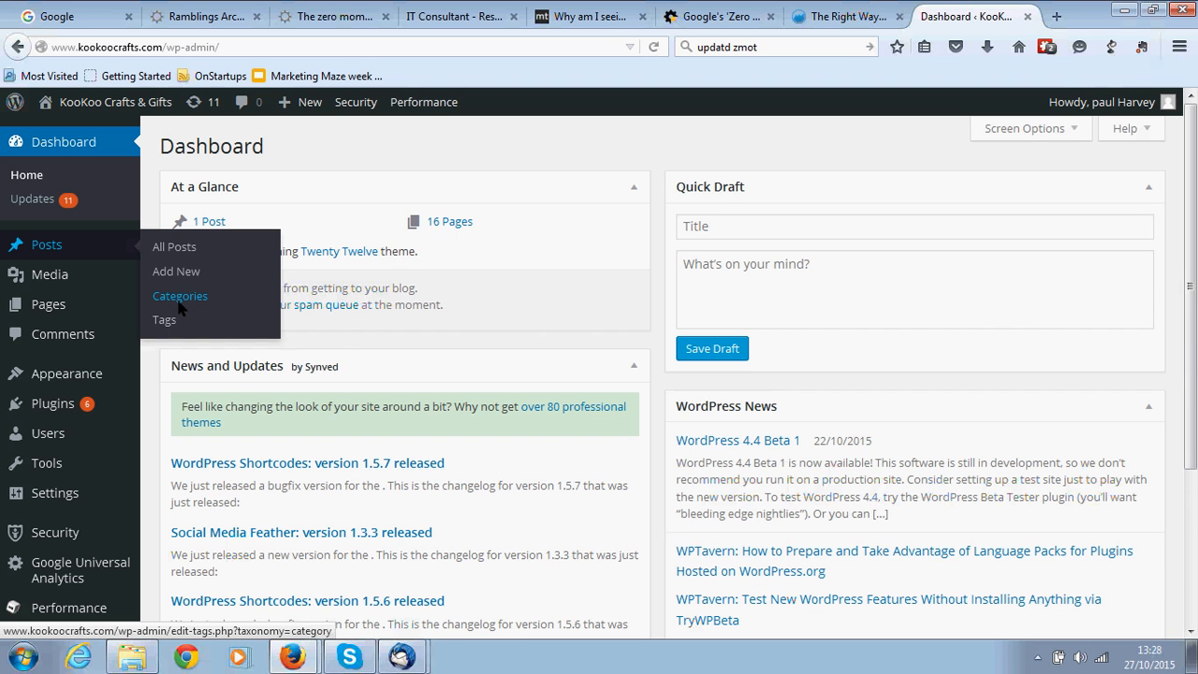
Open Posts > Categories, listing DIARY, News and Uncategorized.
left_click(180, 296)
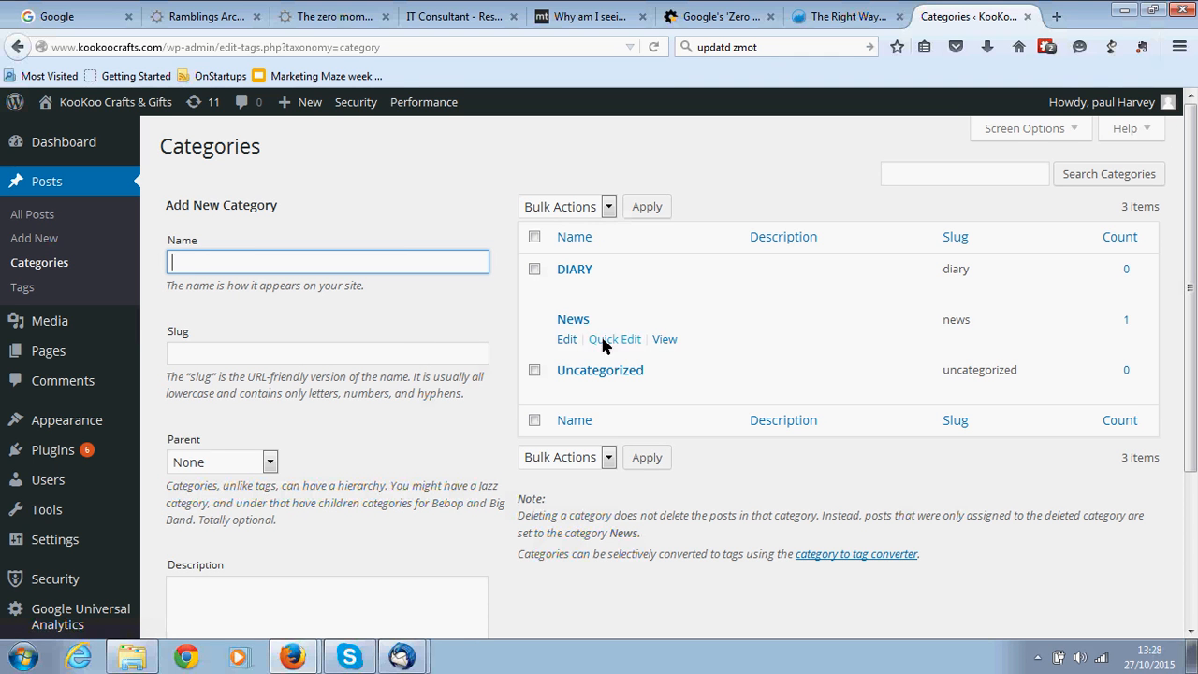
mouse_move(618, 379)
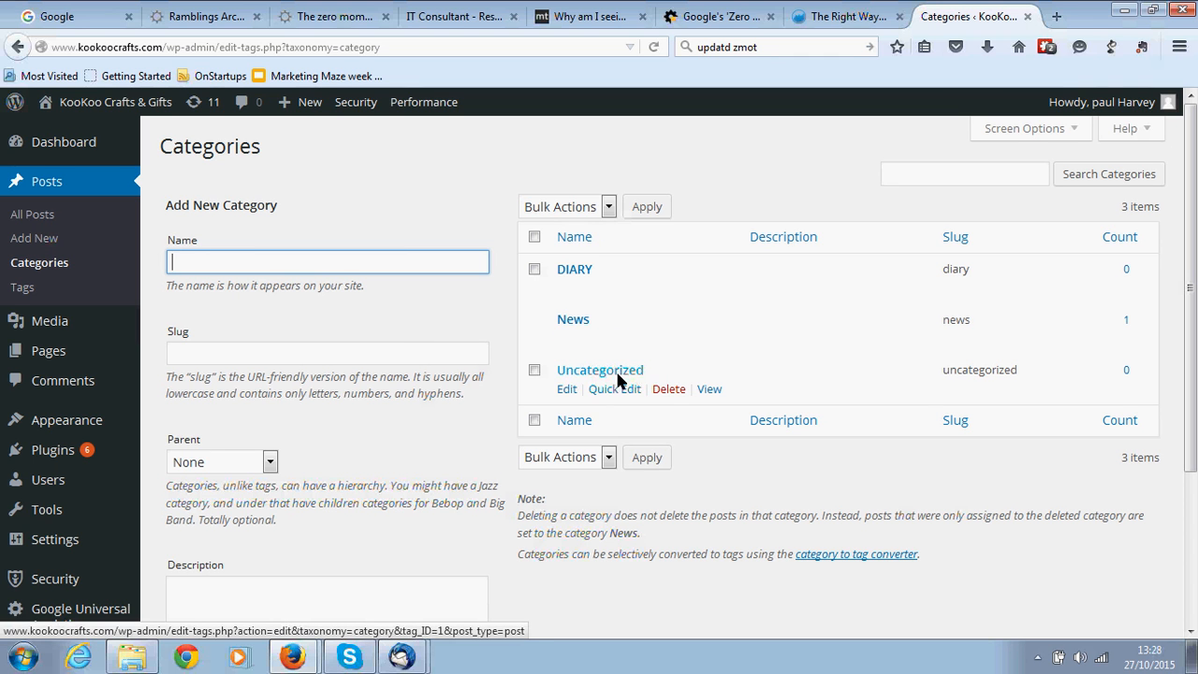
mouse_move(664, 338)
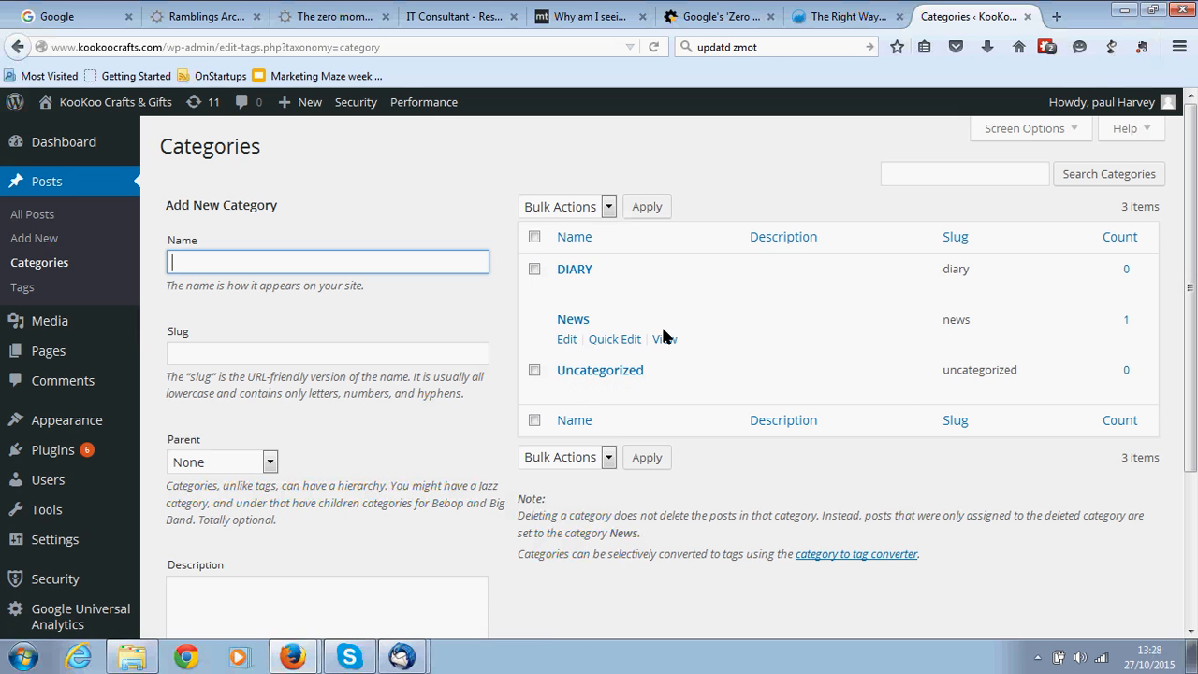
mouse_move(913, 320)
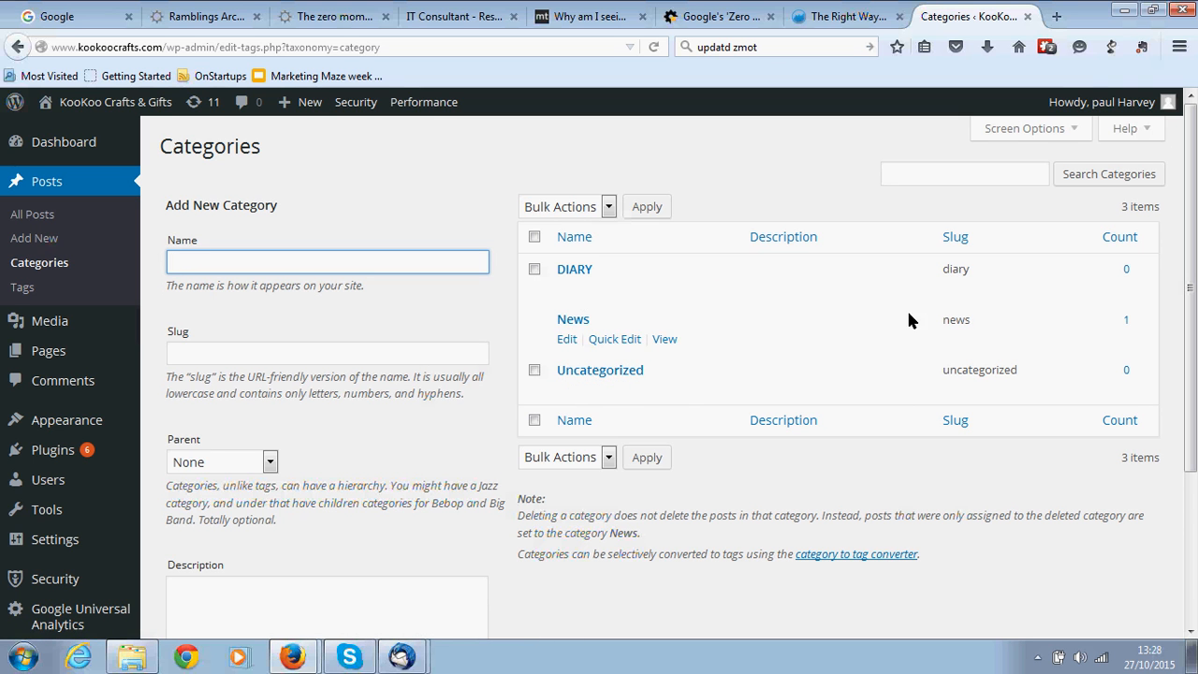
mouse_move(634, 344)
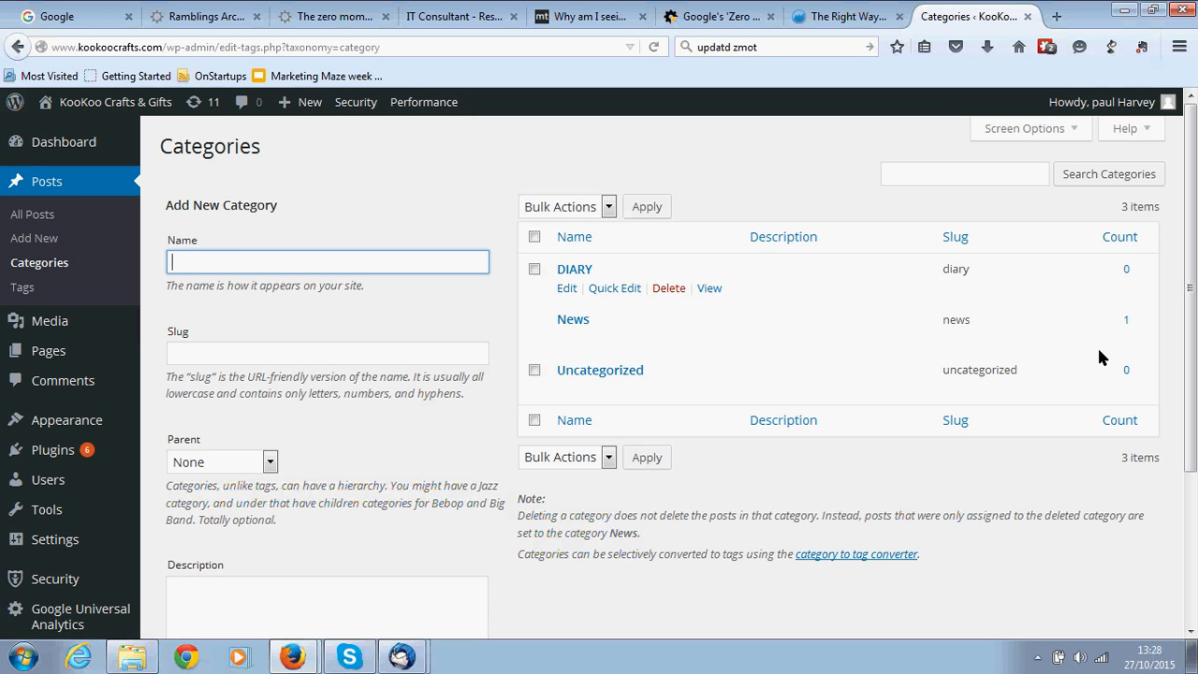
mouse_move(1044, 292)
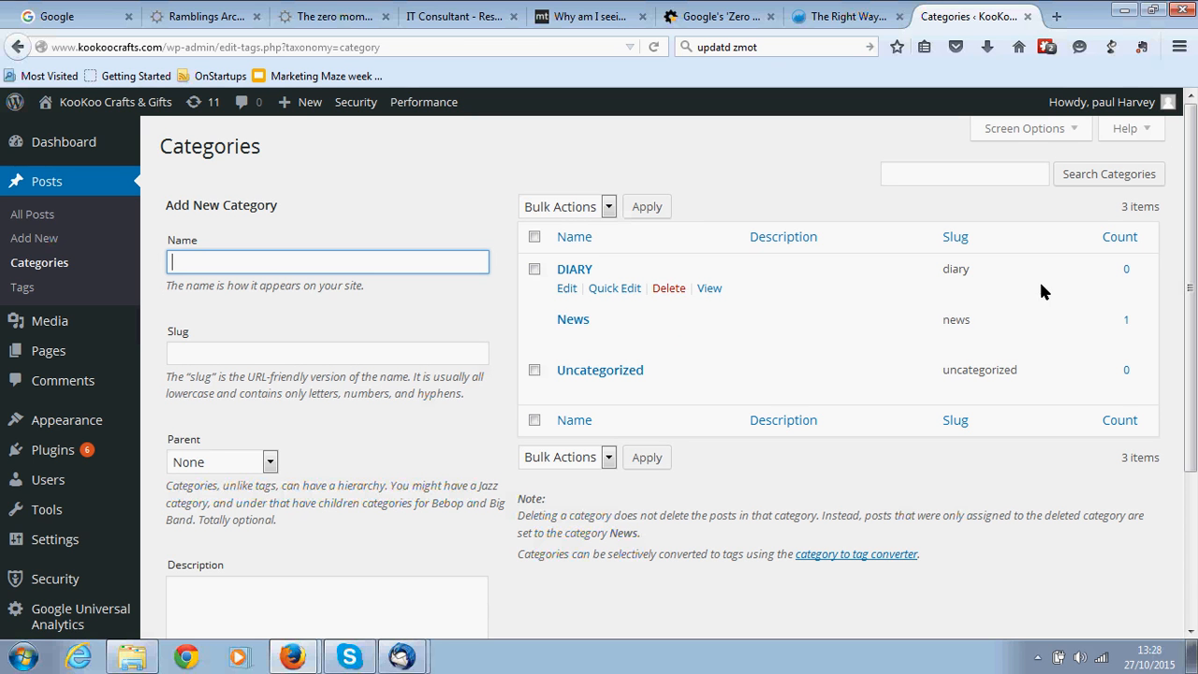
mouse_move(234, 262)
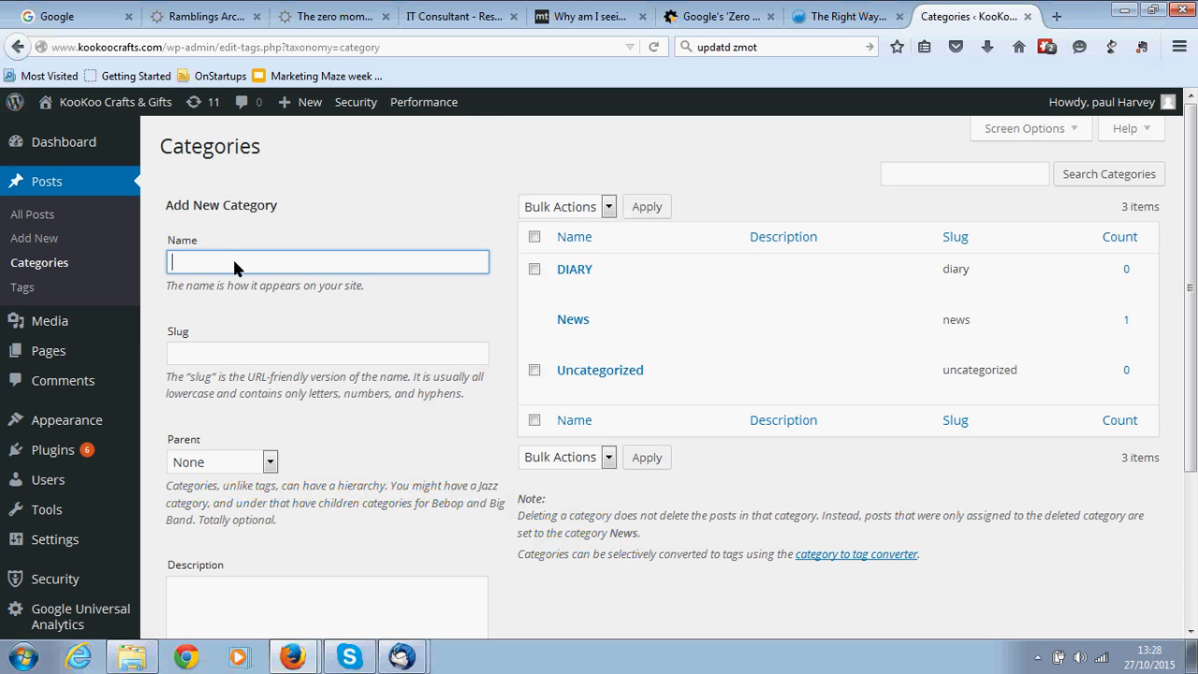
mouse_move(245, 370)
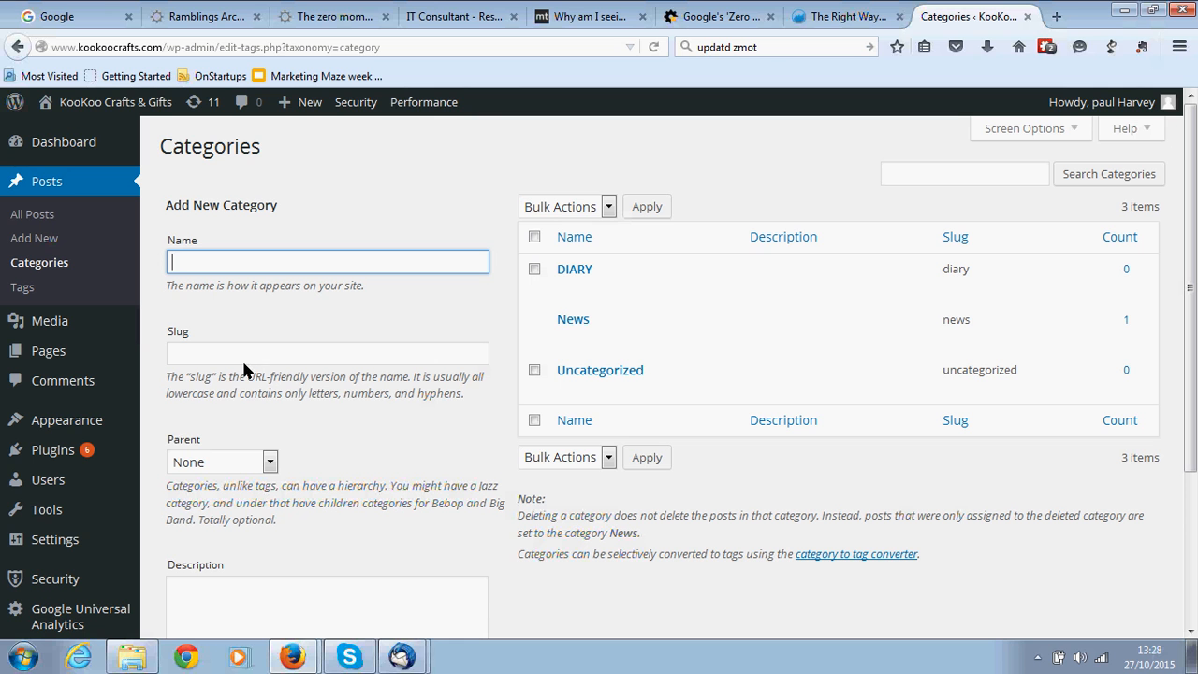
mouse_move(282, 353)
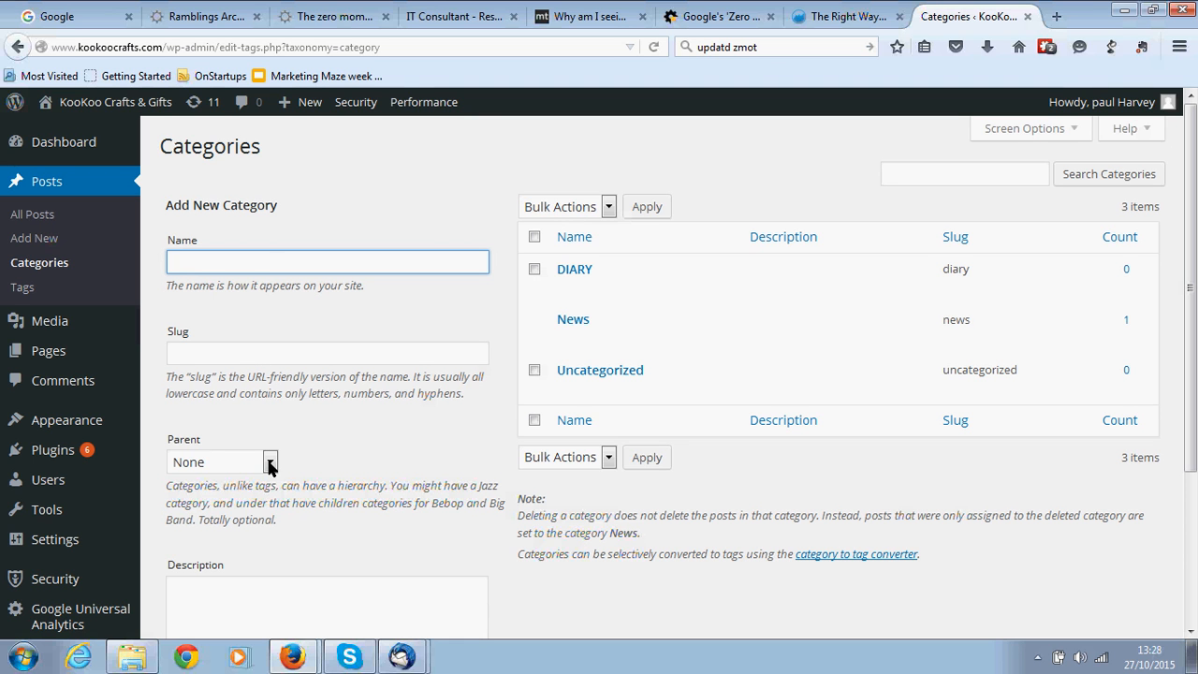
mouse_move(572, 319)
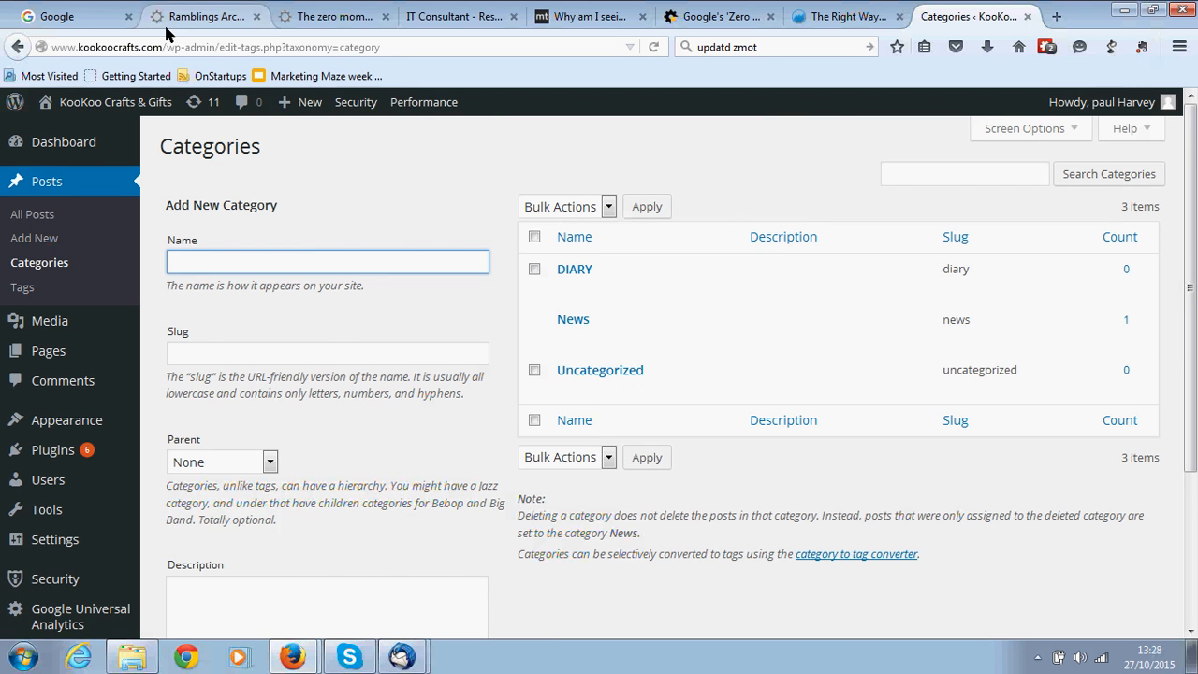
Return to the market-that.com Ramblings archive tab to review its Categories widget.
left_click(204, 15)
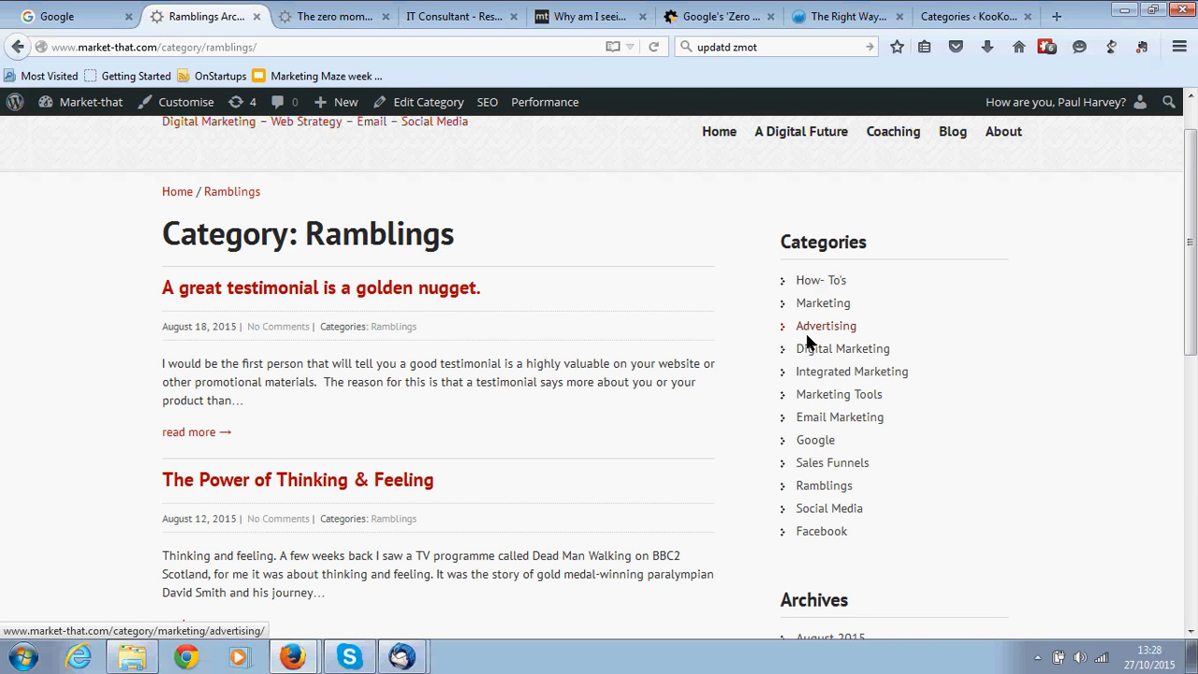
mouse_move(832, 461)
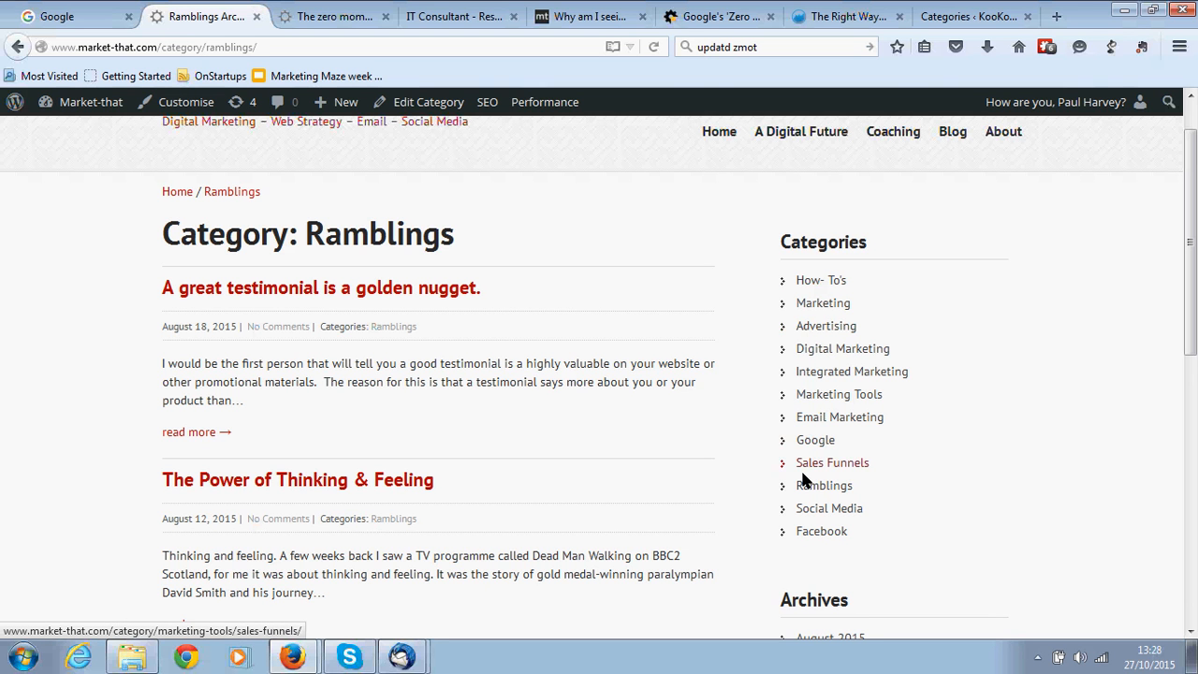
mouse_move(807, 531)
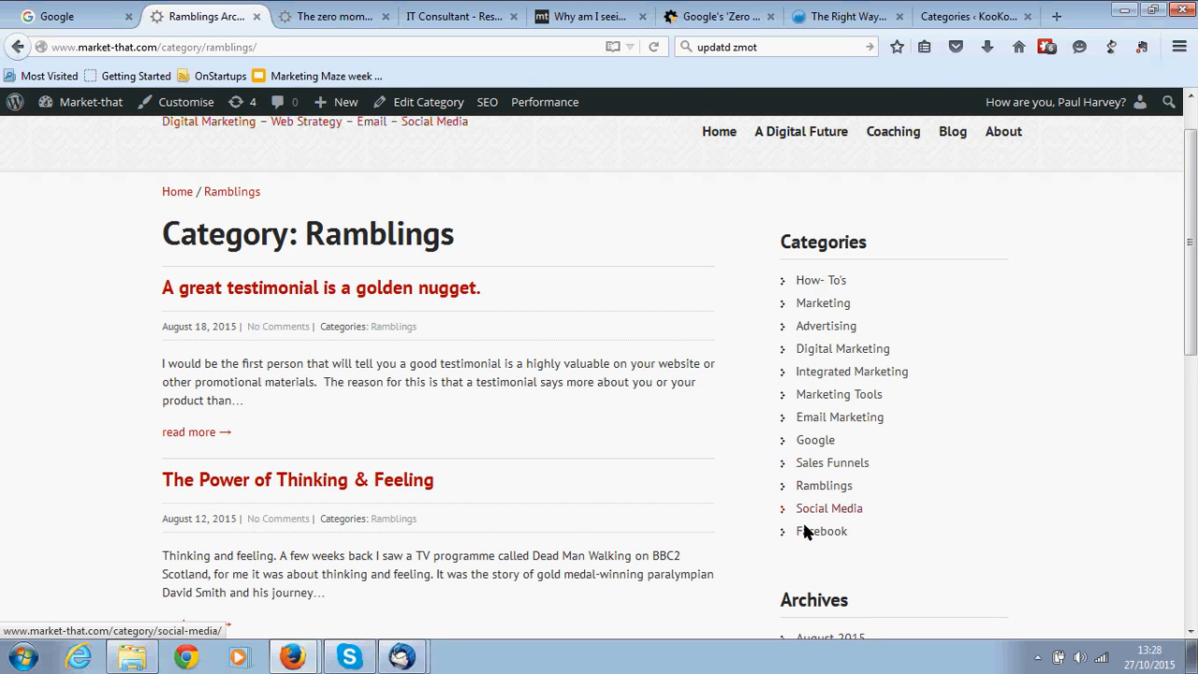
mouse_move(842, 349)
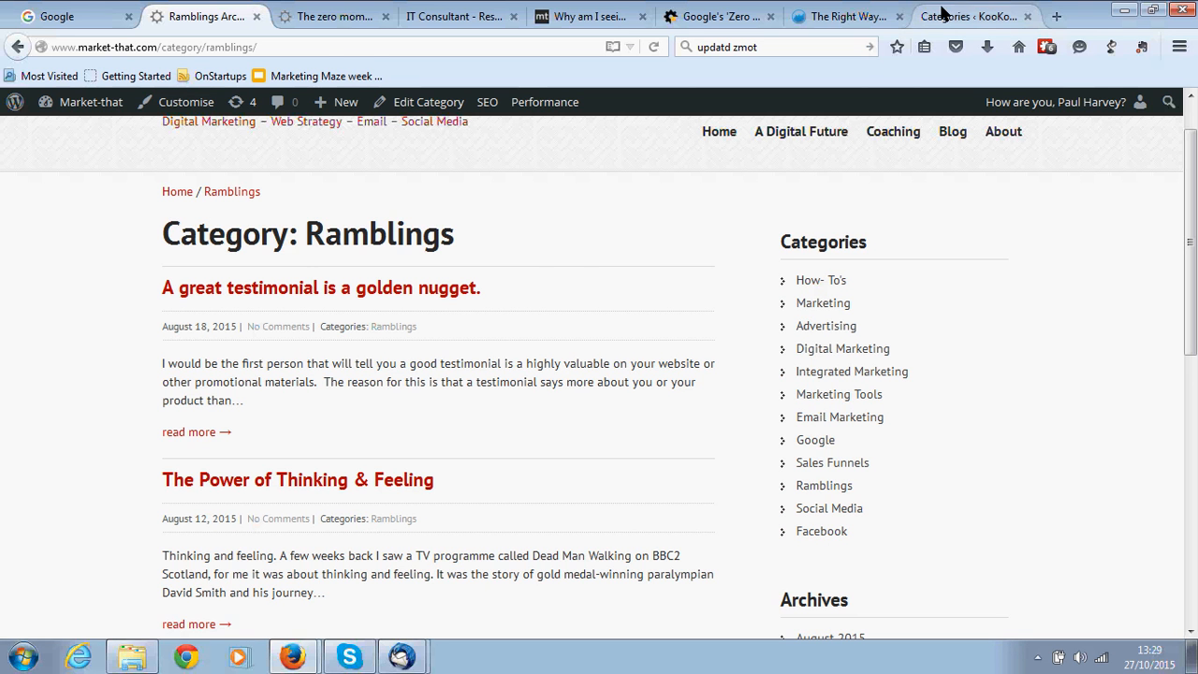
Go back to the KooKoo Crafts admin and open All Posts, showing the draft and 'First Steps'.
left_click(969, 16)
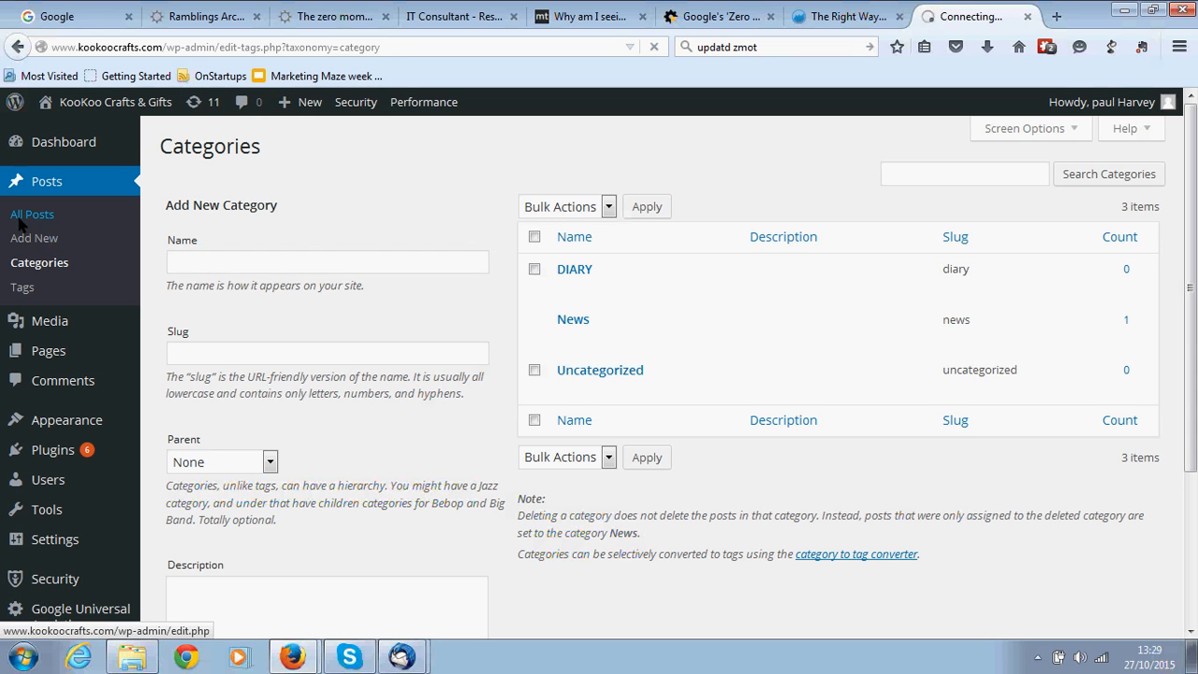
left_click(32, 213)
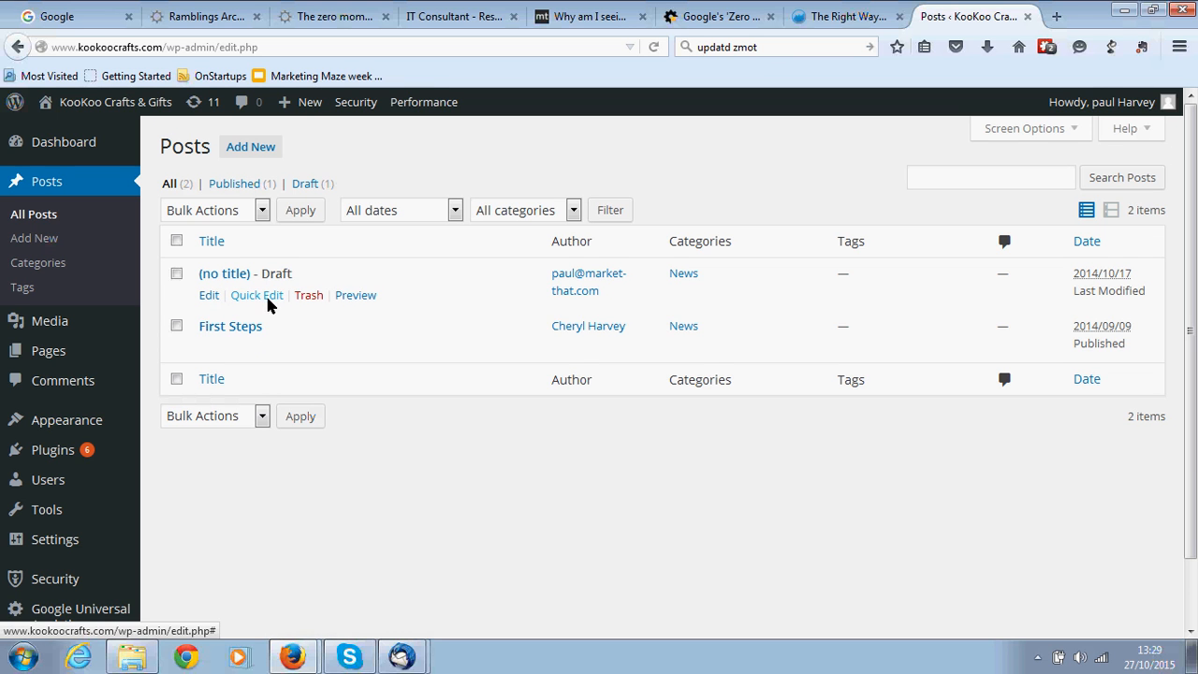
mouse_move(230, 325)
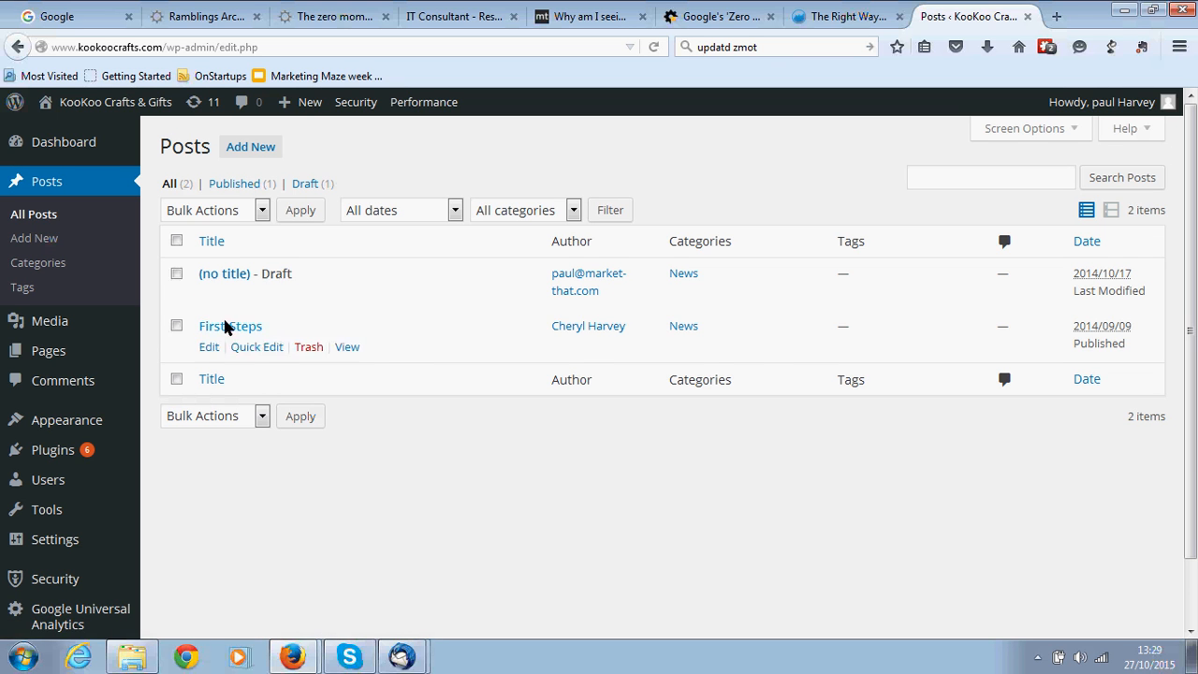
Open Quick Edit on the untitled draft post, which has News checked.
left_click(257, 347)
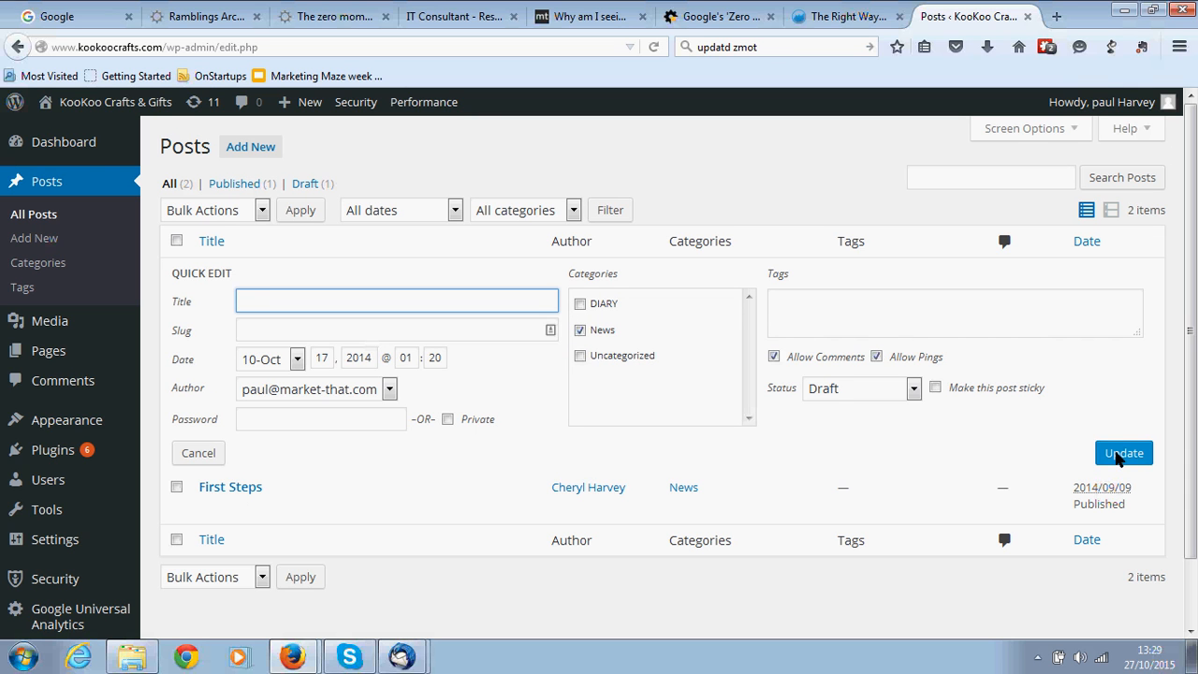
mouse_move(868, 652)
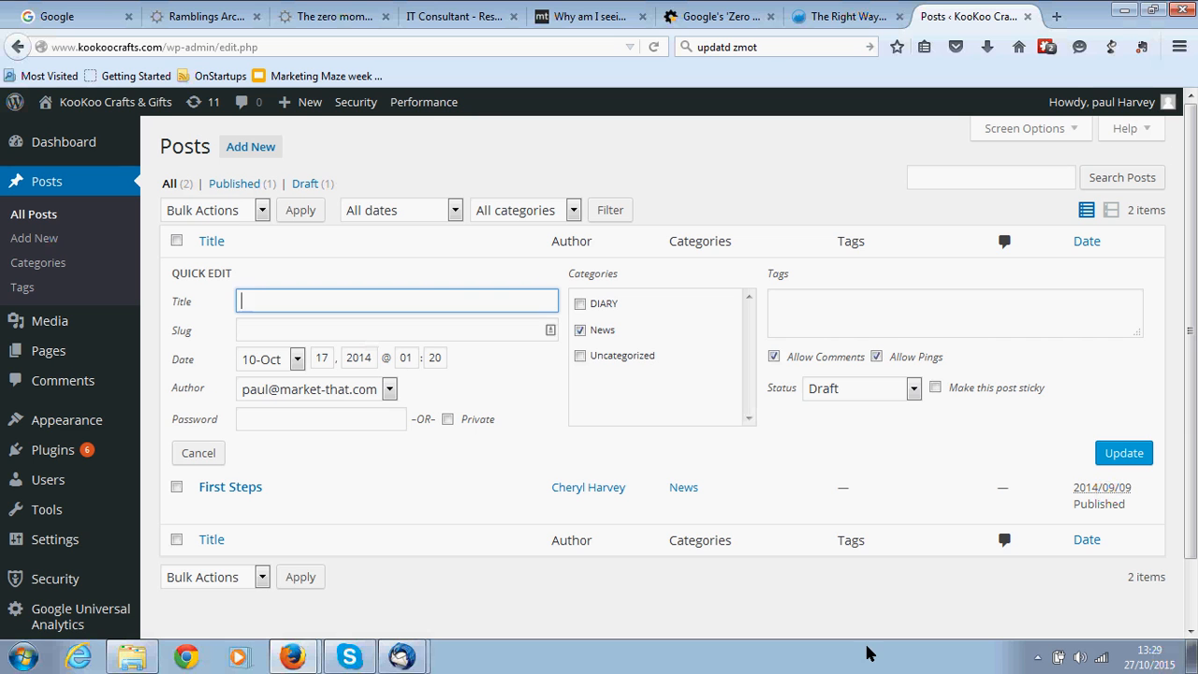
mouse_move(991, 604)
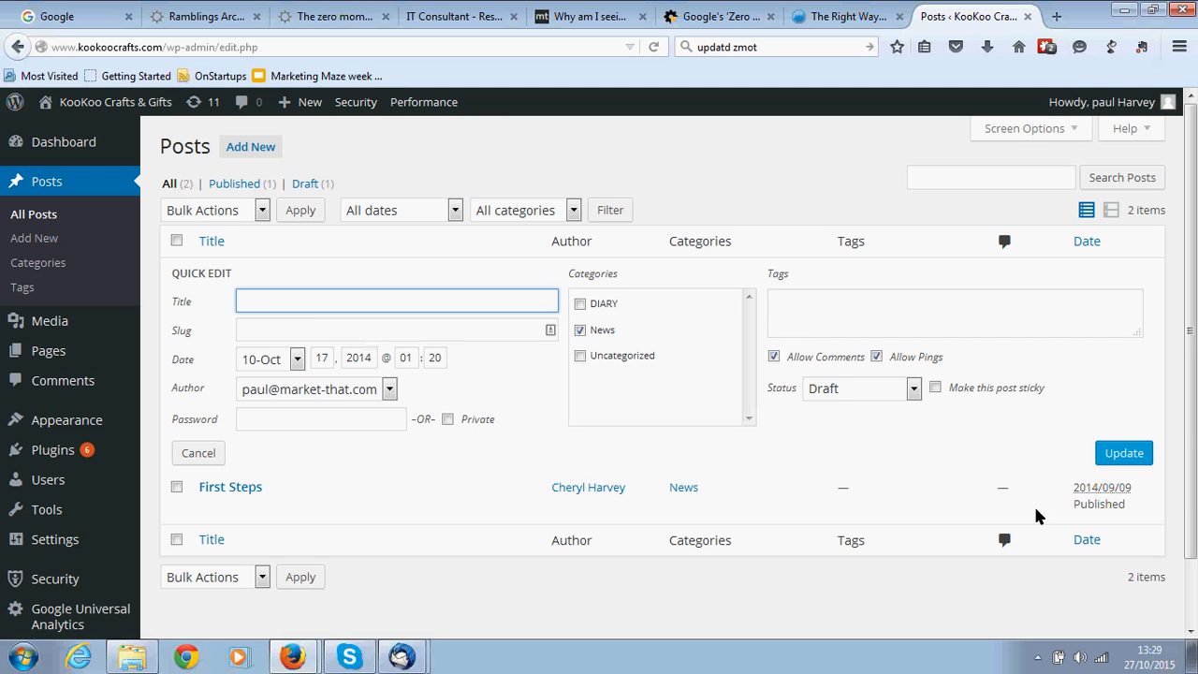
mouse_move(1182, 340)
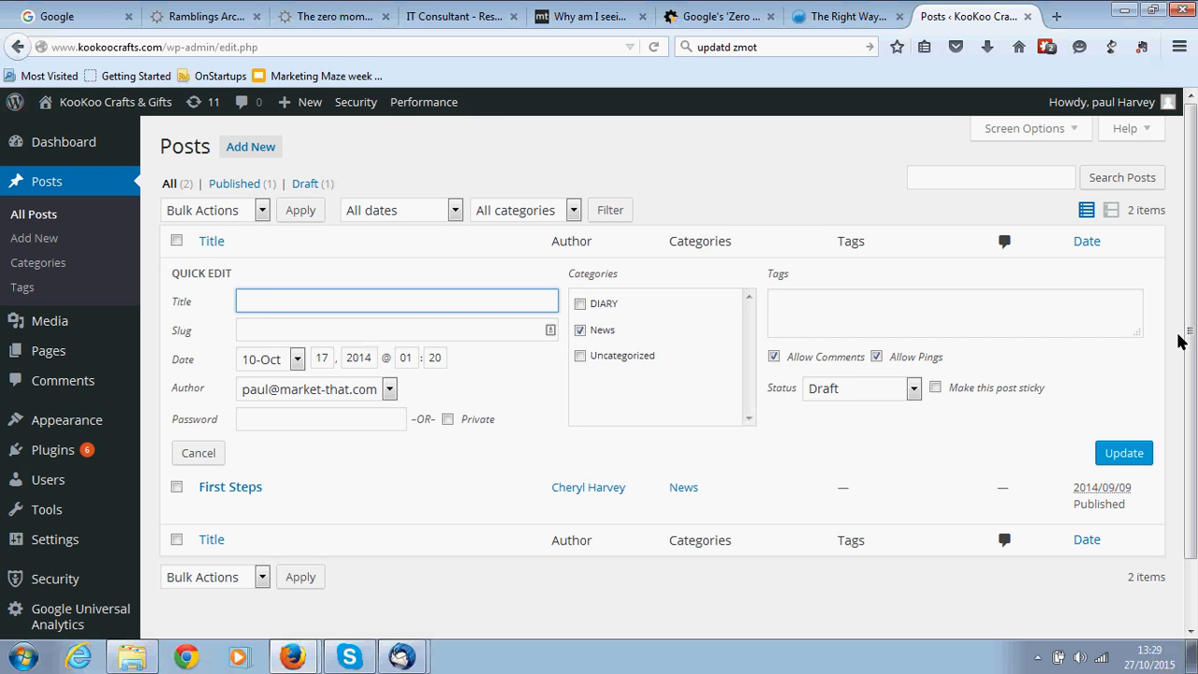